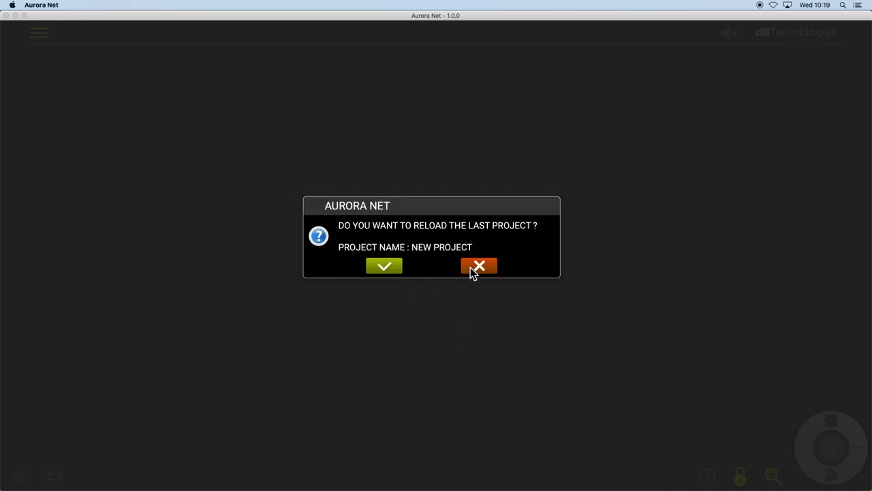
Step: Decline reloading the last project and take the CONTROL 8 connection online
left_click(479, 266)
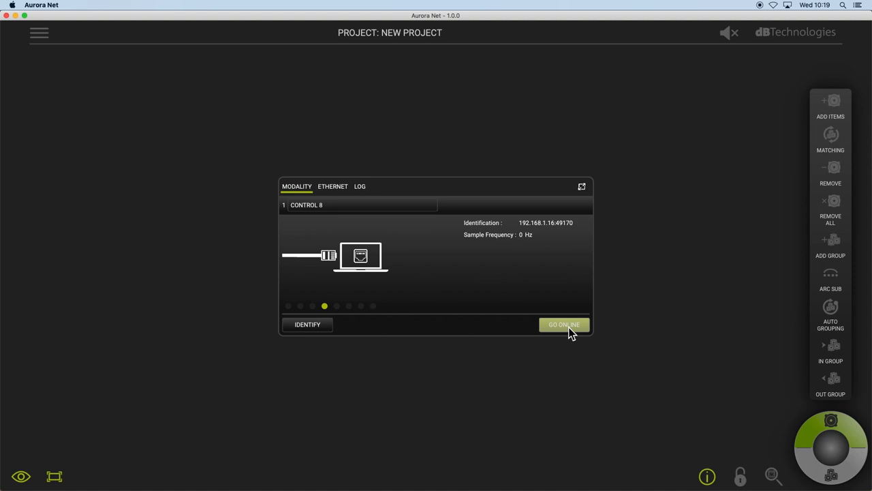
left_click(563, 324)
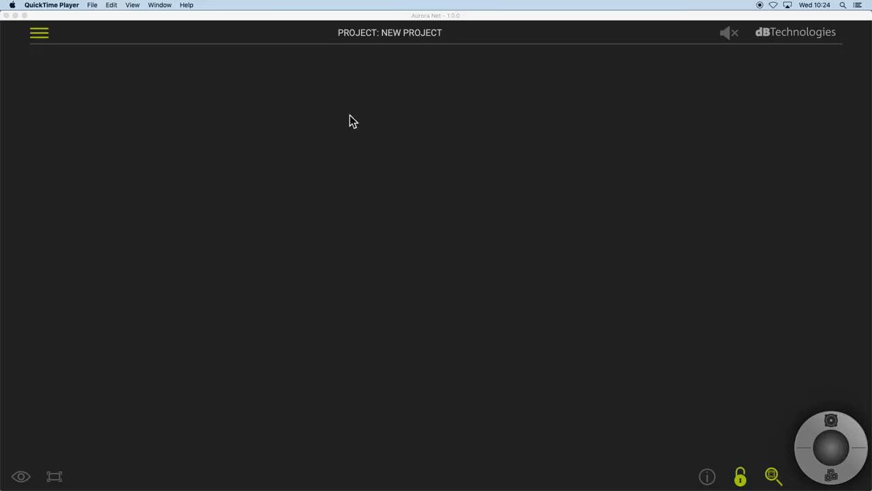
Step: Load the saved project file Aurora Net Matching.dBp from the main menu
left_click(39, 32)
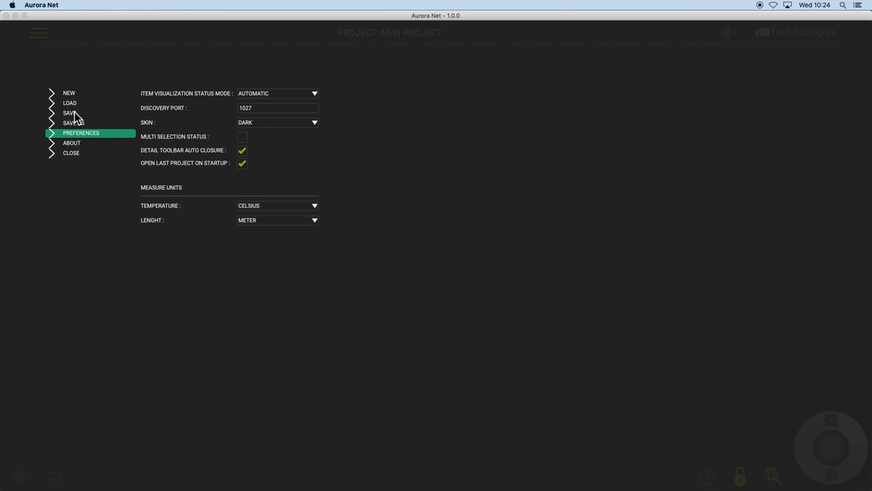
left_click(69, 103)
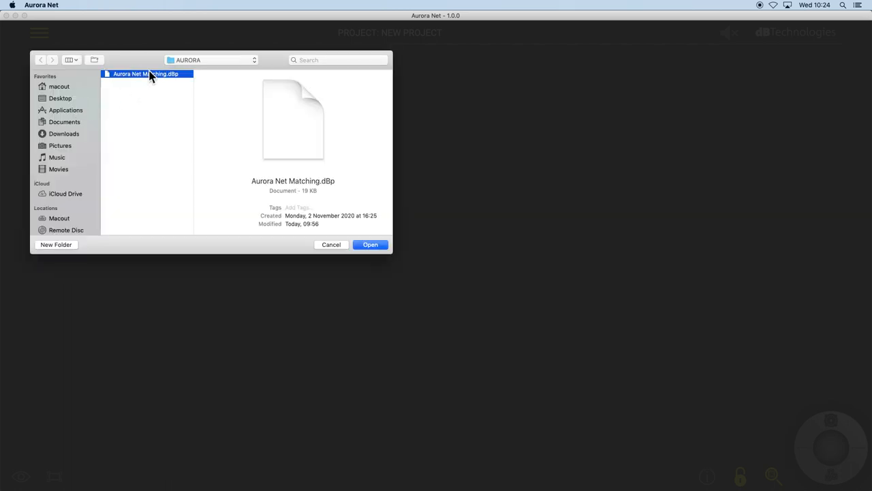
left_click(370, 244)
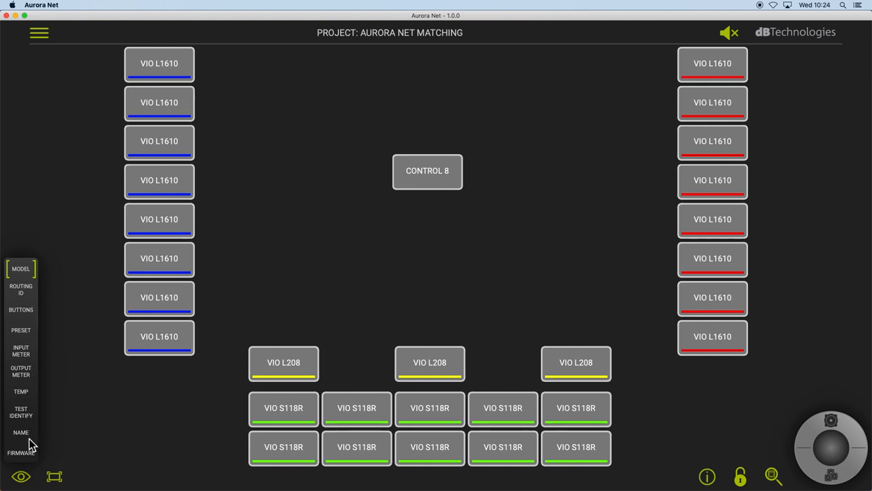
mouse_move(29, 295)
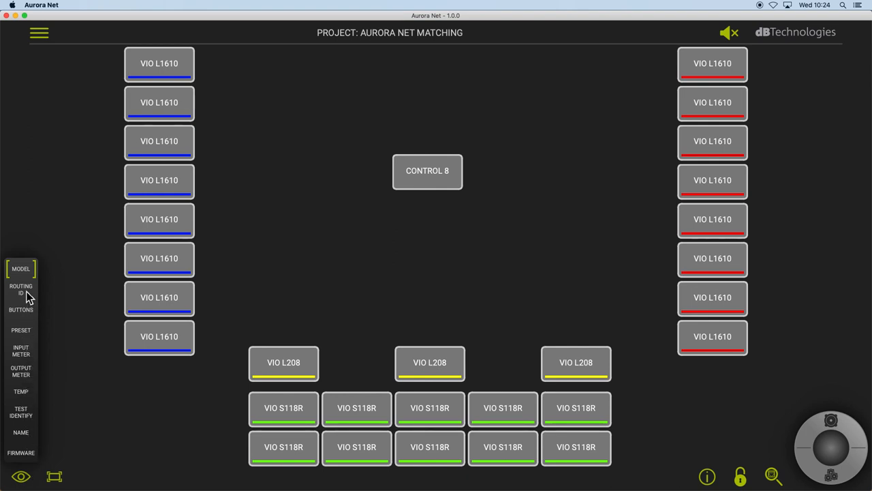
Step: Switch the speaker tile labels to routing IDs, such as 1.1.1 through 1.4.3
left_click(21, 289)
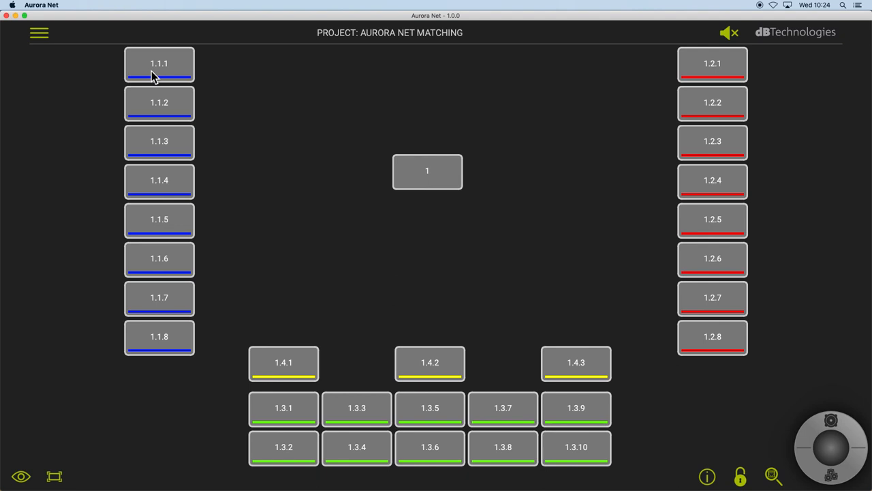
mouse_move(152, 123)
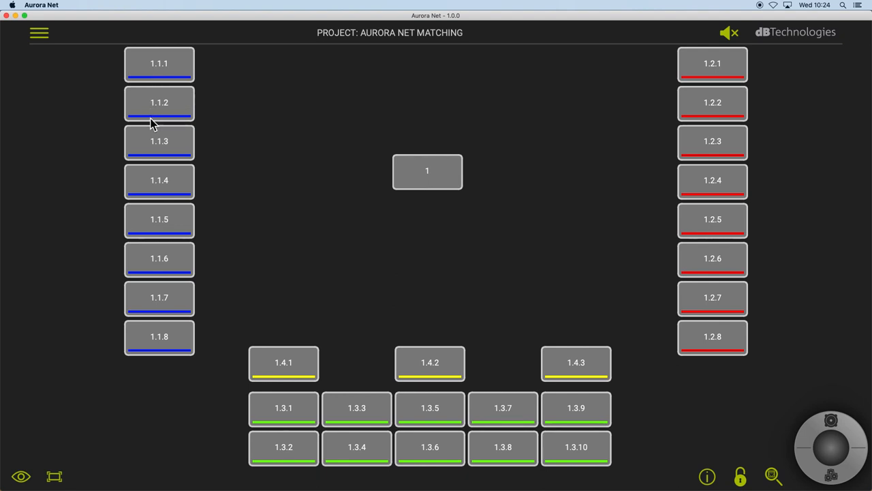
mouse_move(151, 149)
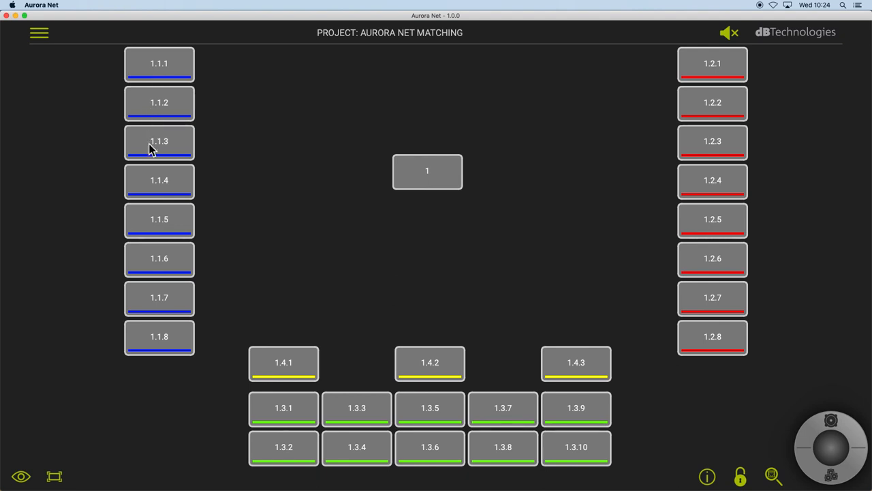
mouse_move(163, 266)
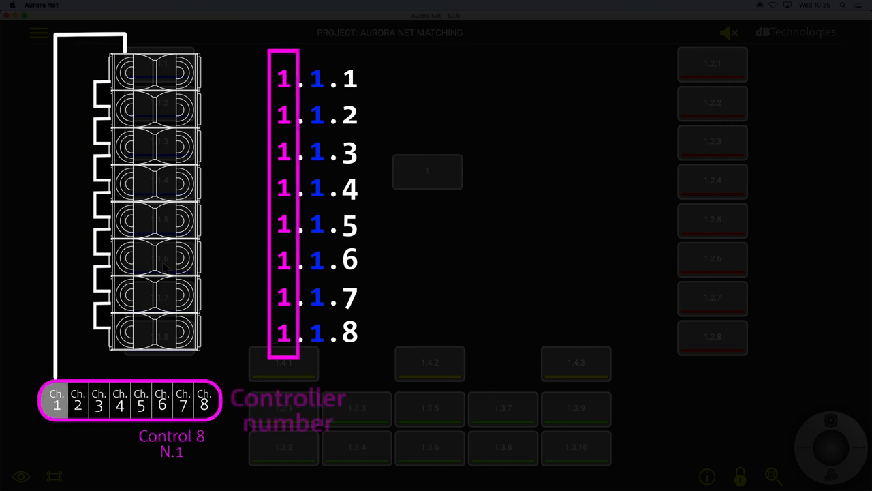
mouse_move(448, 165)
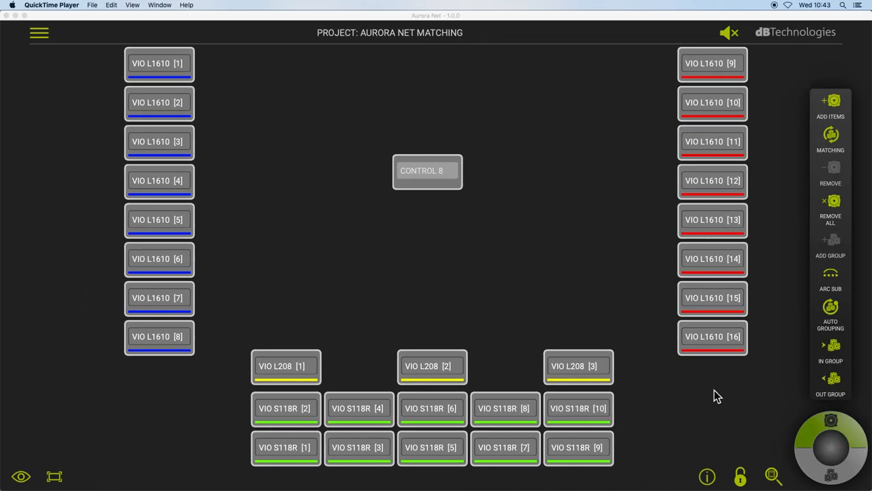
mouse_move(762, 440)
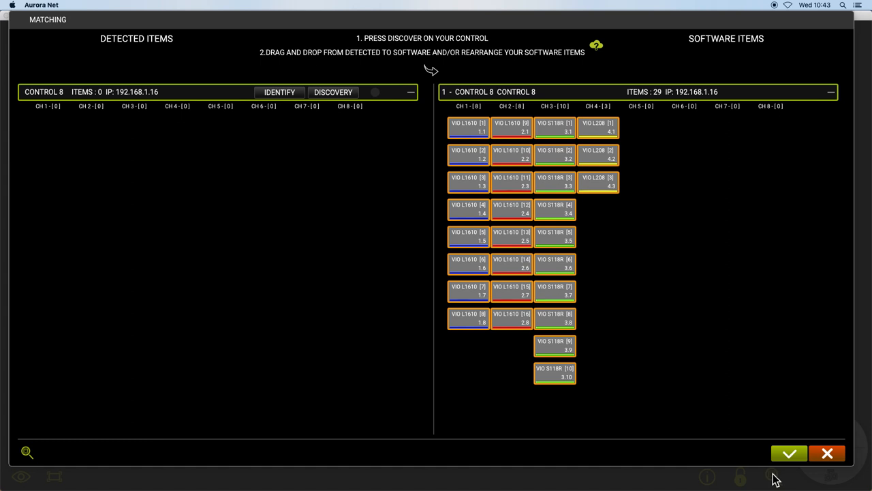
mouse_move(627, 333)
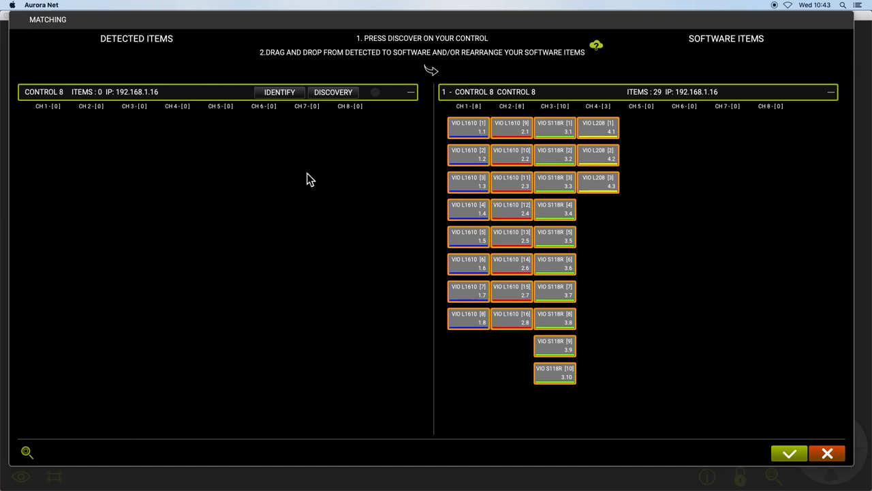
mouse_move(346, 102)
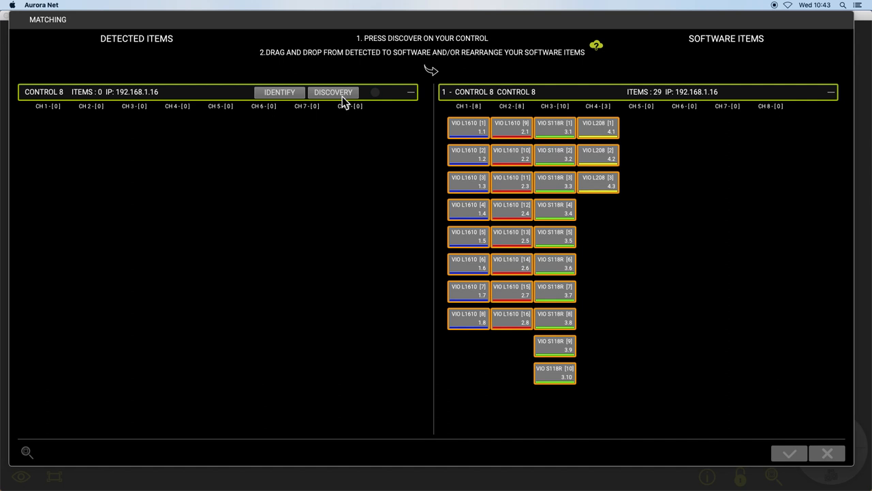
Step: Run discovery on CONTROL 8 until 29 detected devices appear across four channels
left_click(334, 92)
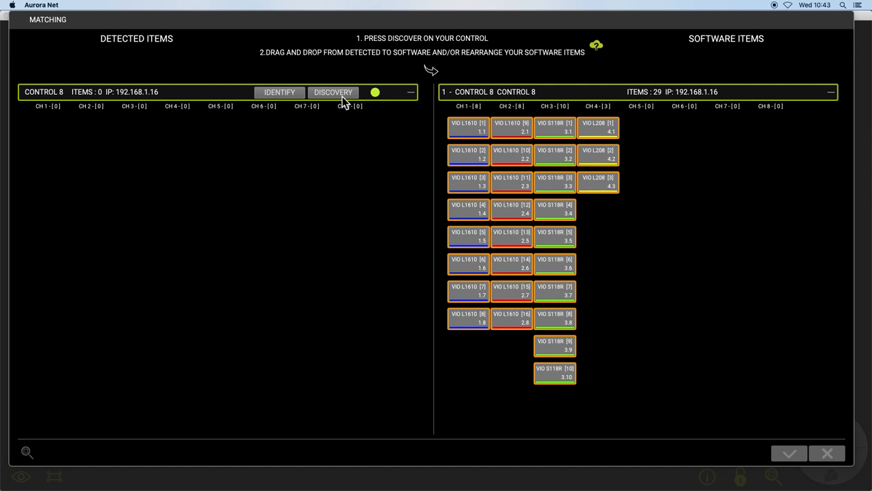
left_click(333, 93)
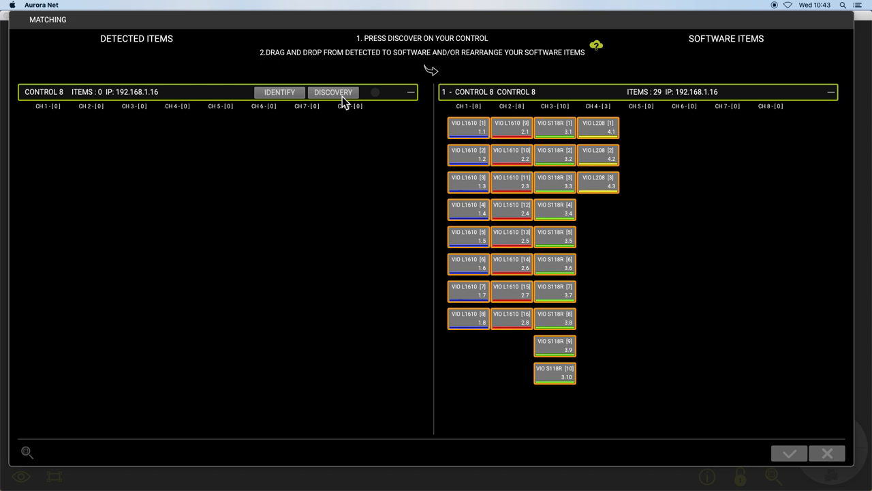
left_click(333, 91)
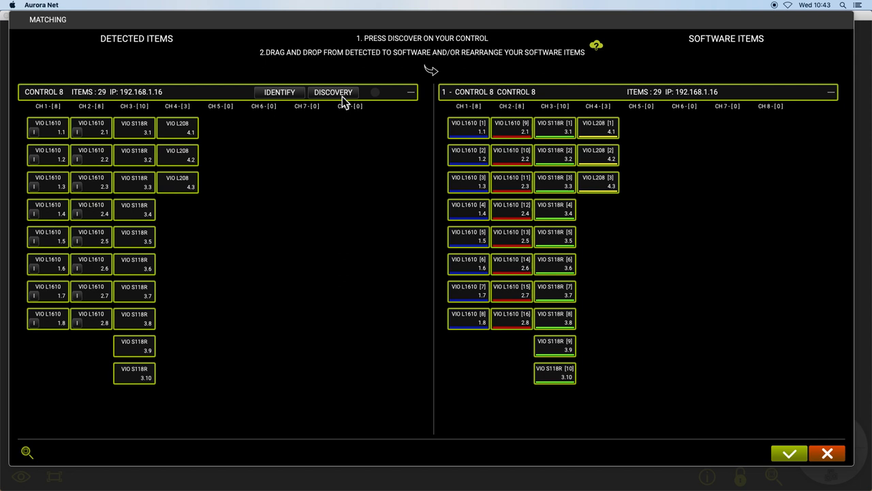
mouse_move(102, 126)
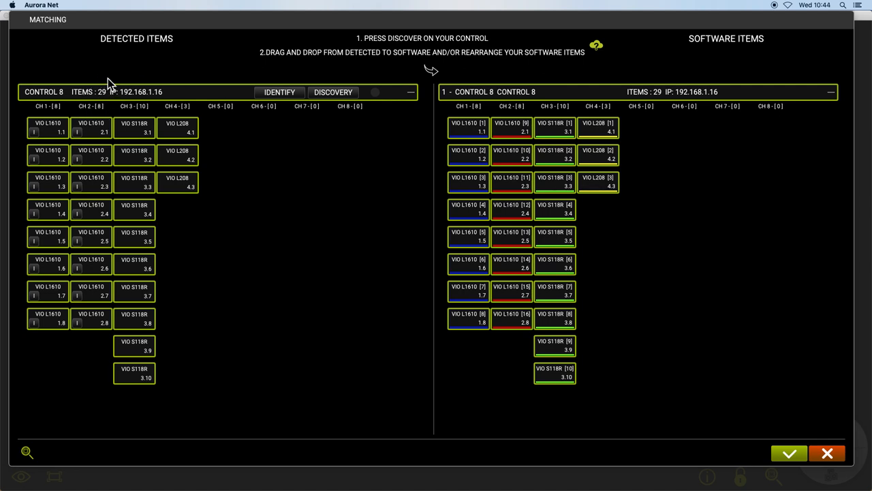
mouse_move(646, 107)
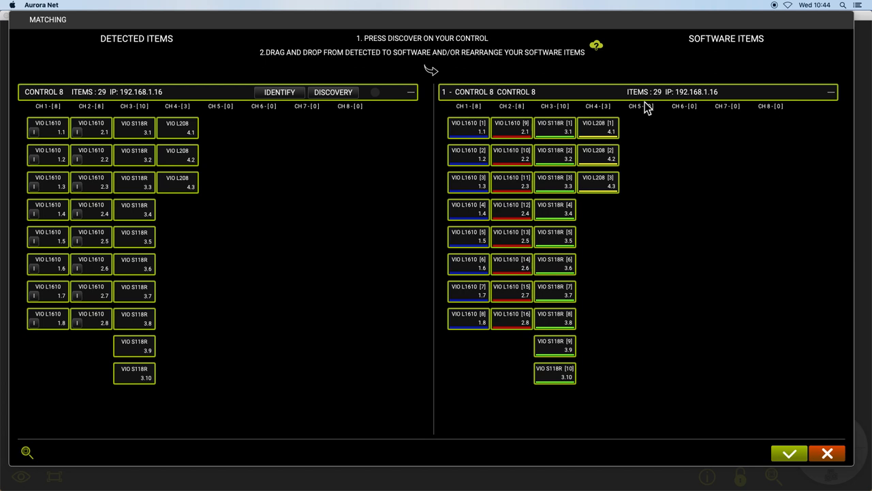
mouse_move(639, 137)
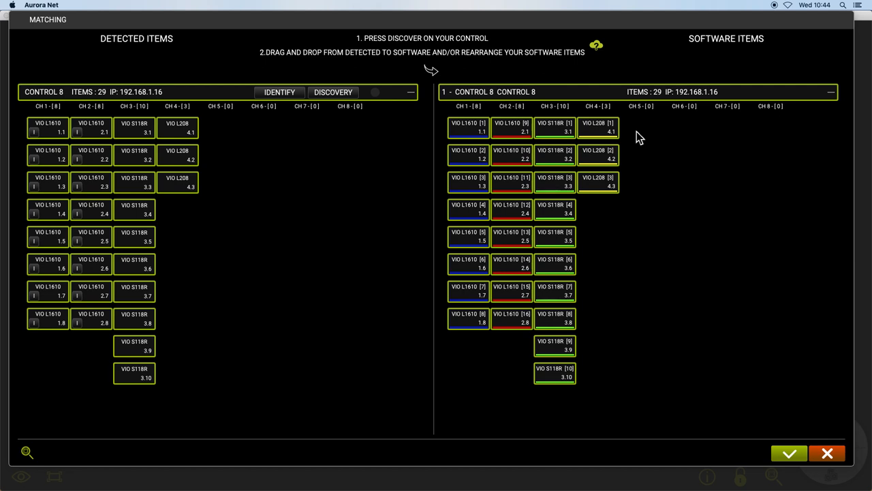
mouse_move(279, 92)
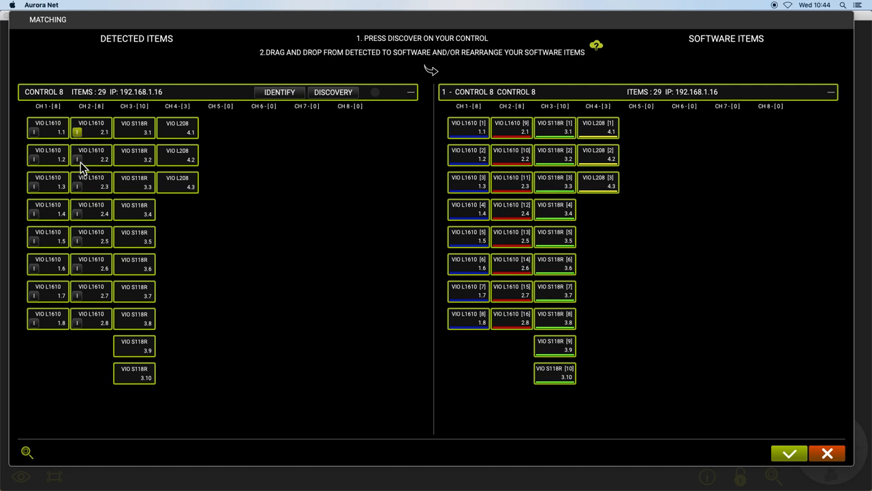
mouse_move(82, 147)
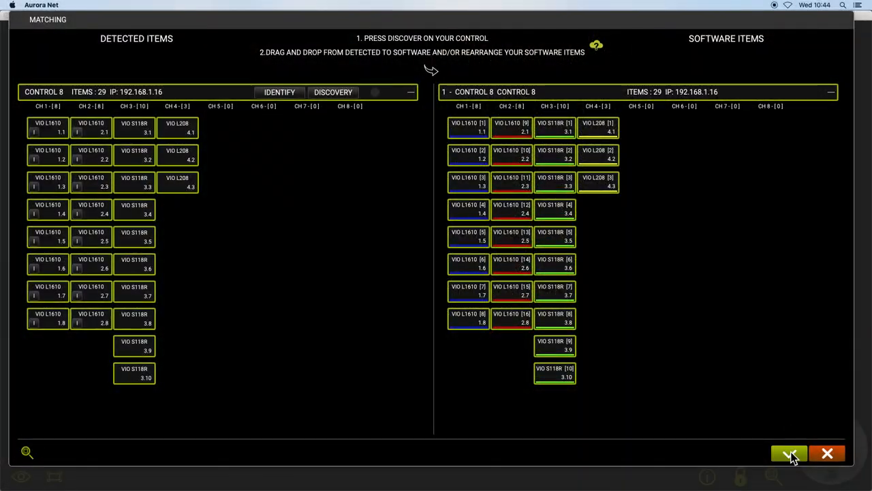
Step: Confirm the detected-to-software speaker match with the green check mark
left_click(789, 453)
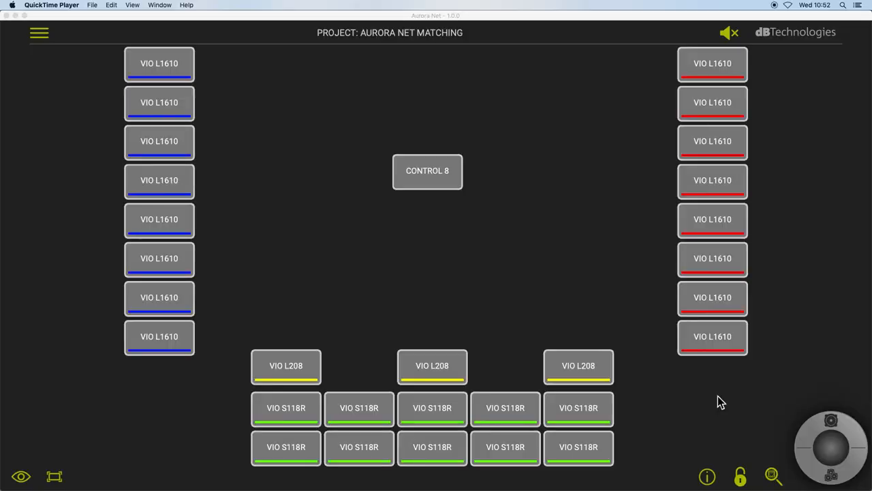
left_click(772, 476)
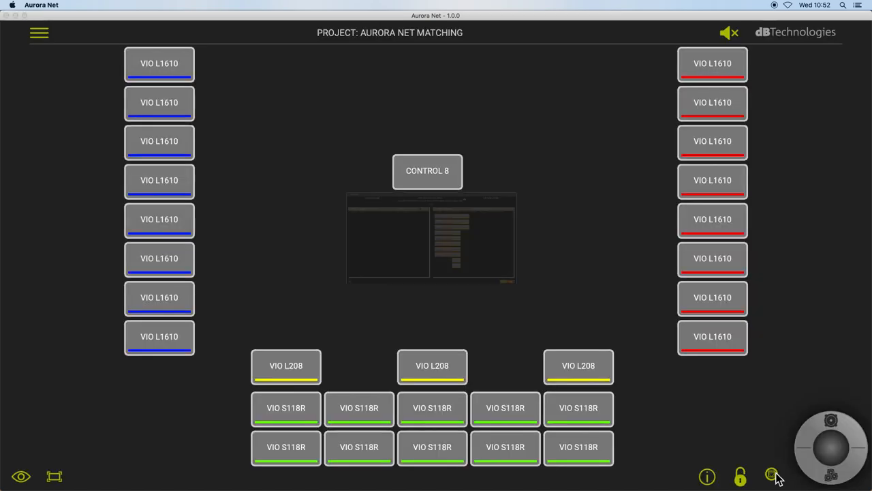
left_click(771, 476)
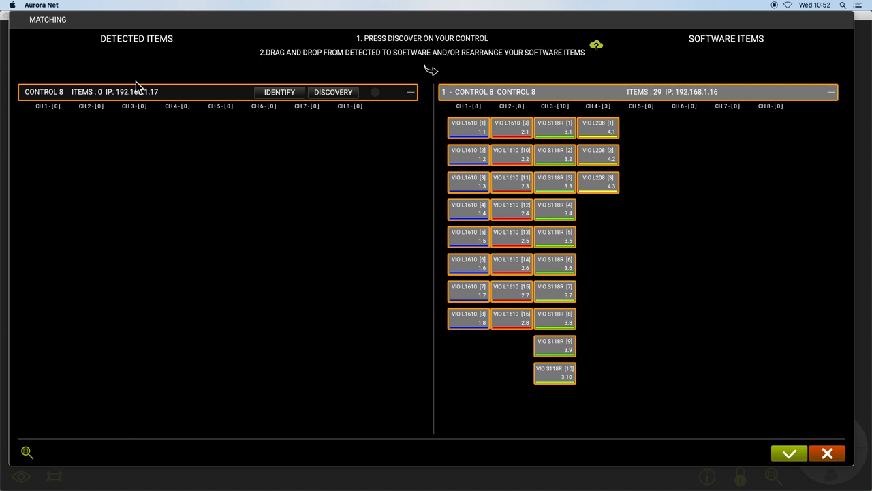
mouse_move(696, 101)
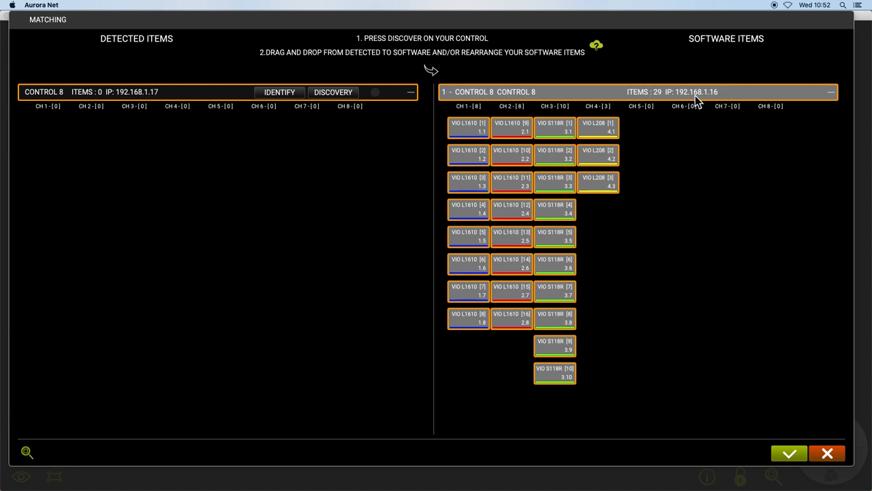
mouse_move(218, 96)
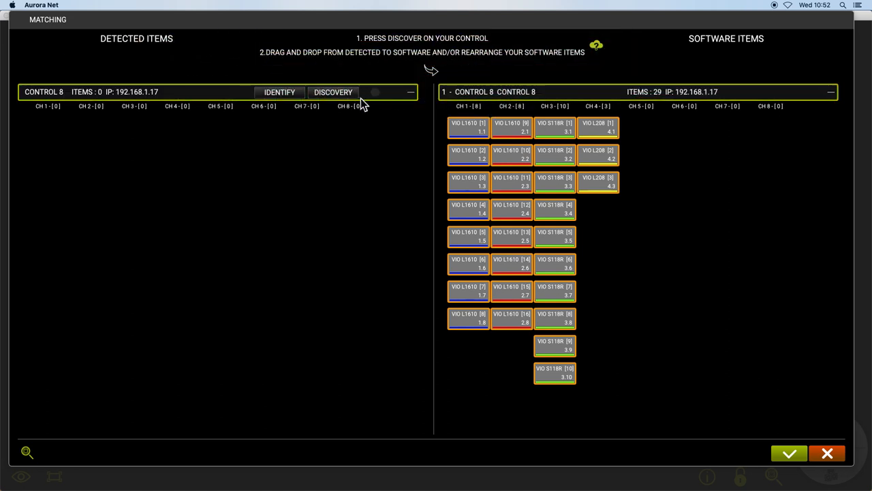
left_click(334, 92)
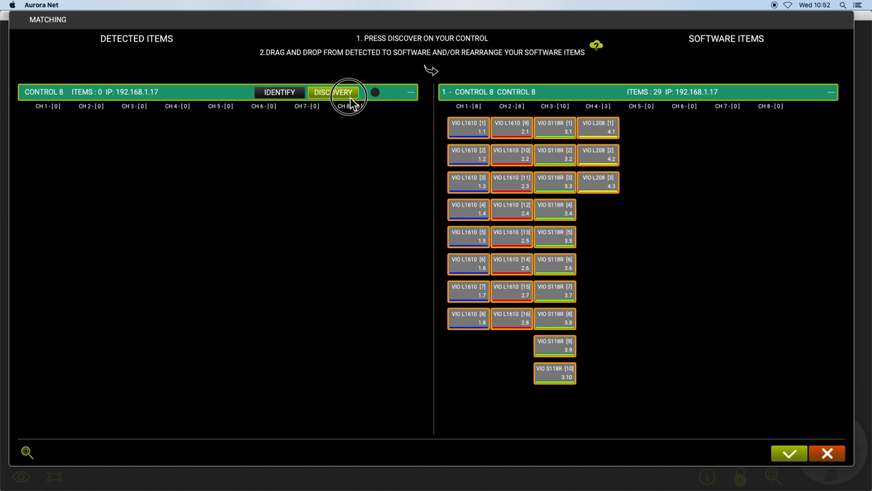
left_click(333, 92)
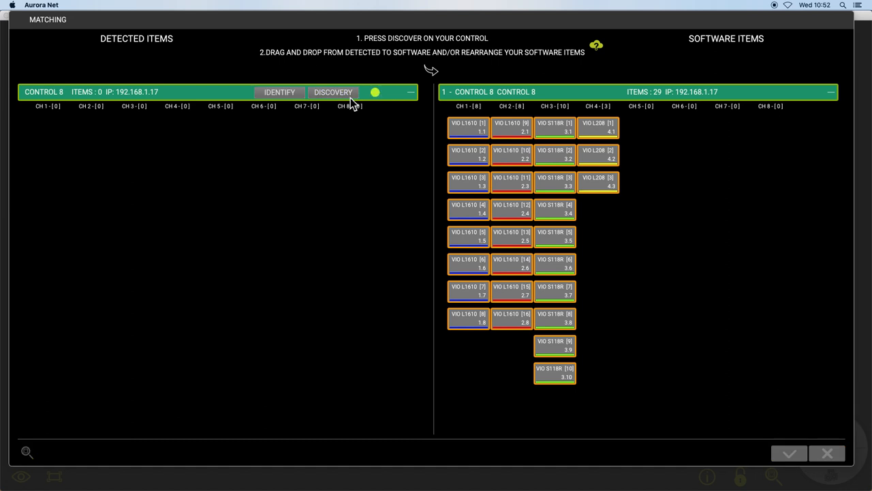
left_click(333, 92)
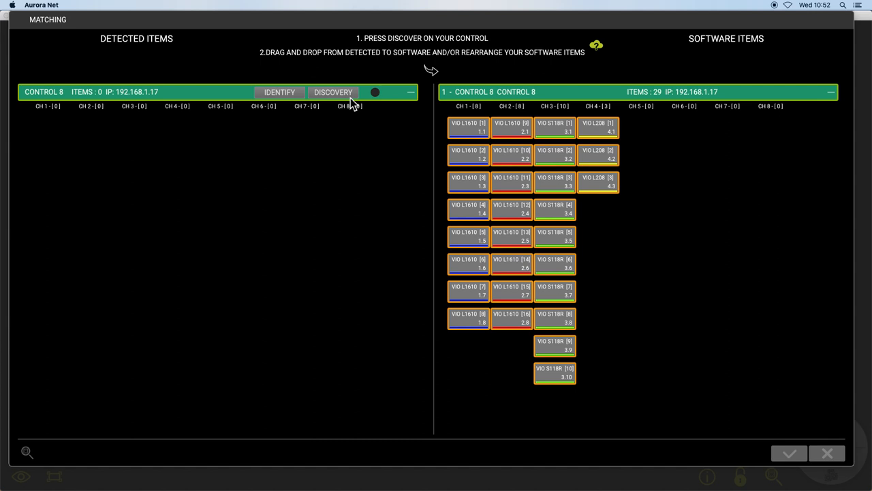
left_click(333, 92)
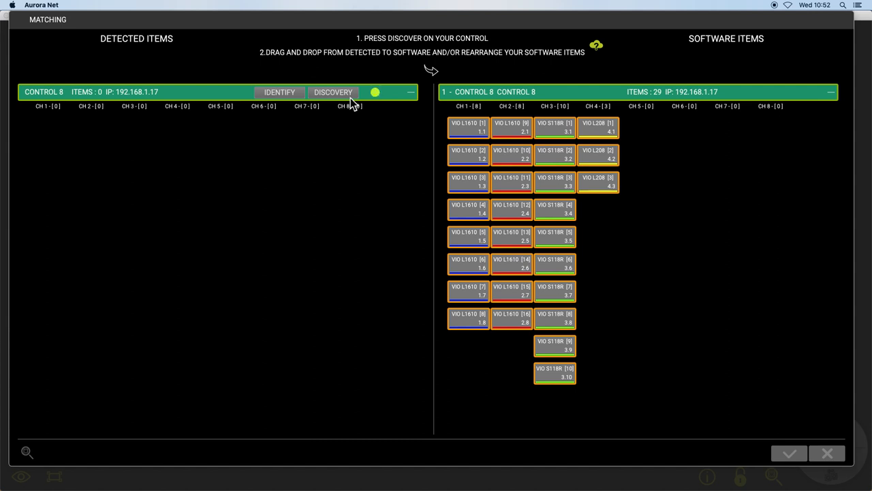
left_click(333, 91)
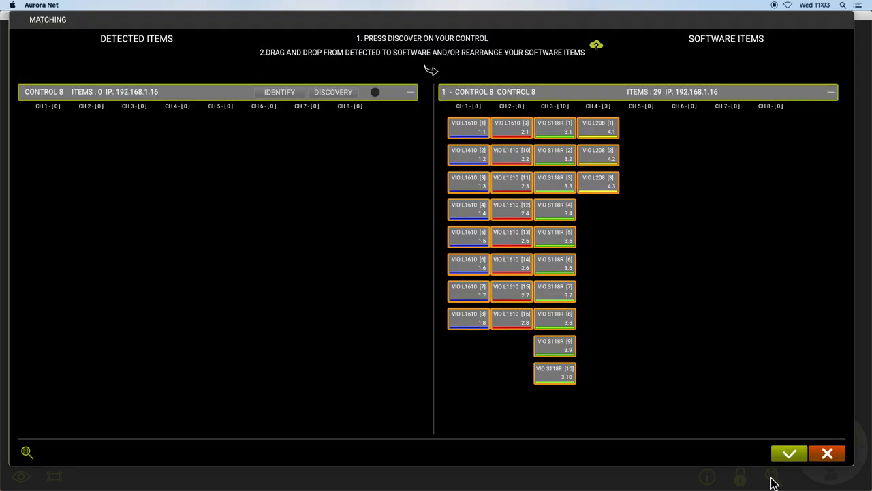
Step: Discover 30 speakers, match detected VIO L208 4.4 onto channel 4, and accept
left_click(333, 92)
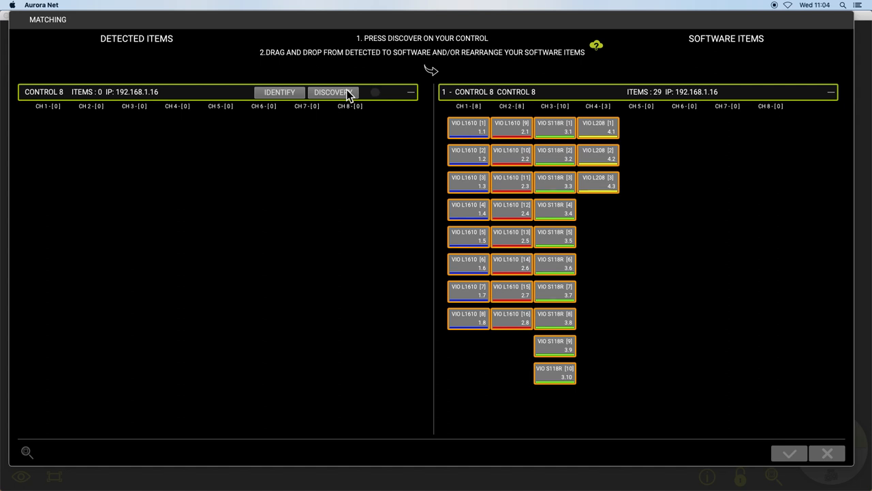
left_click(333, 92)
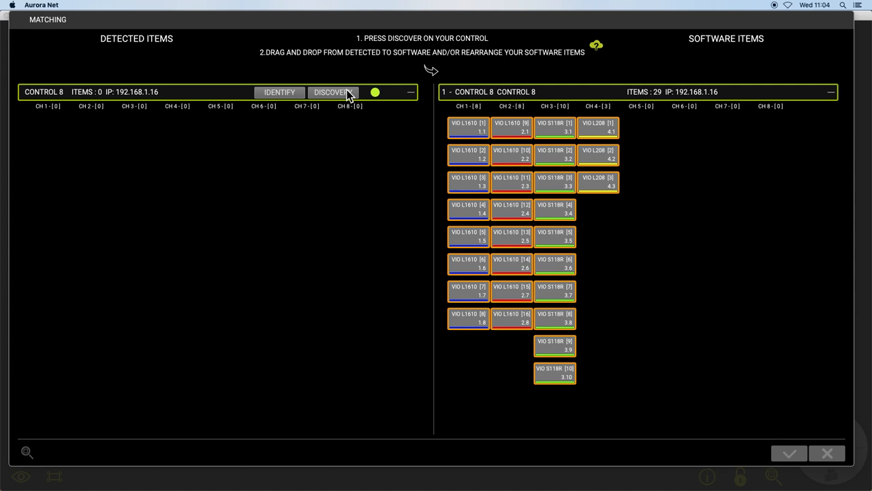
left_click(333, 92)
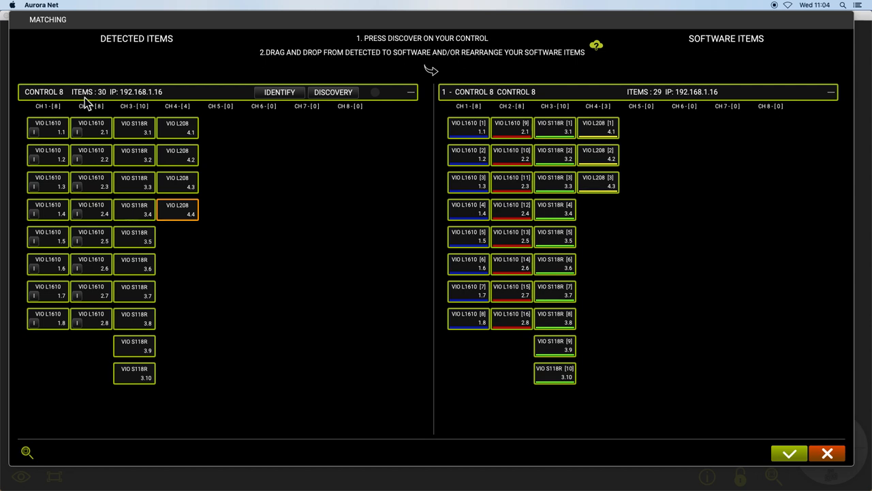
mouse_move(379, 105)
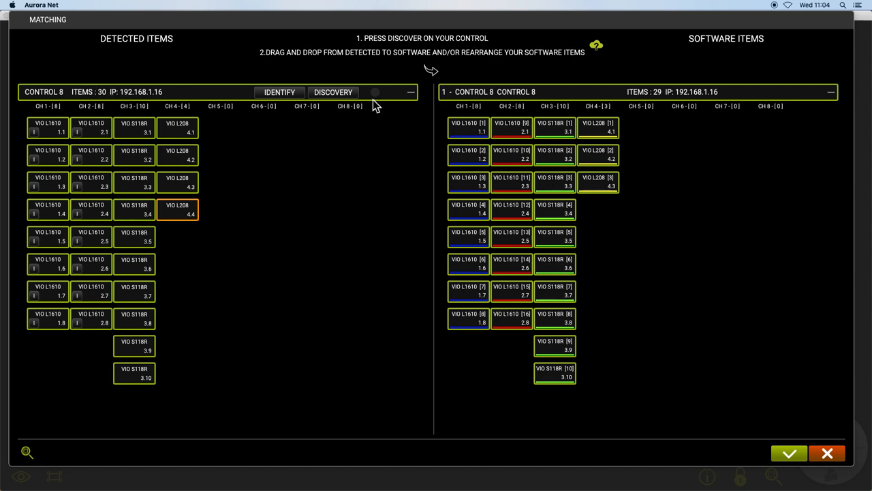
mouse_move(659, 89)
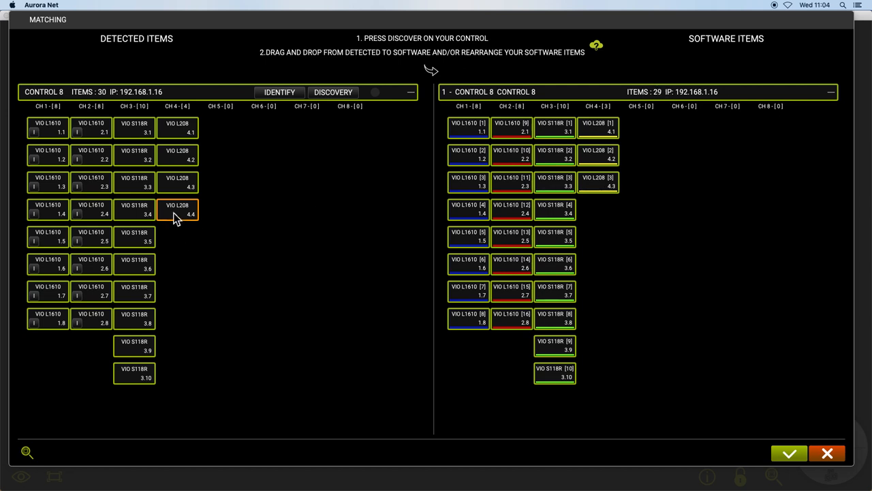
left_click_drag(178, 210, 598, 210)
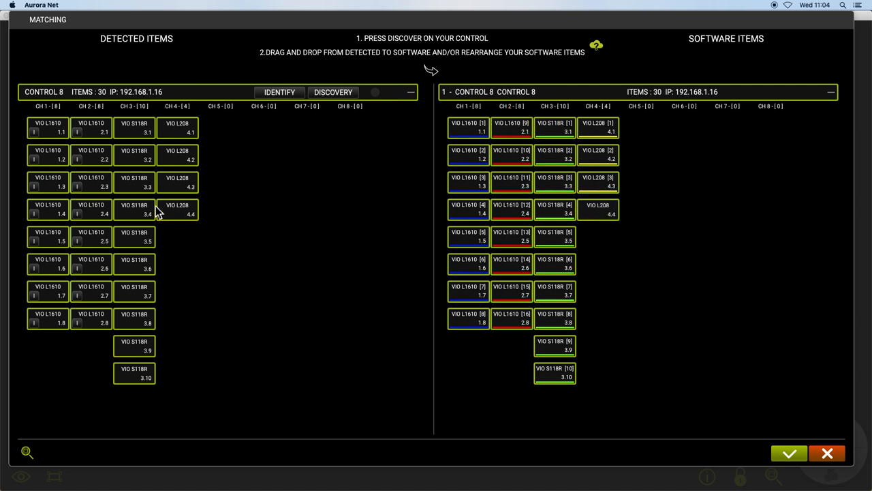
mouse_move(188, 218)
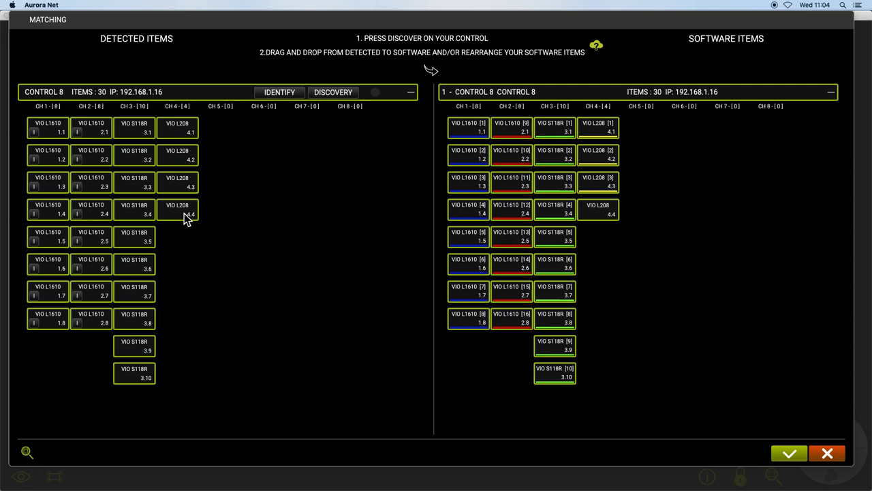
left_click(789, 453)
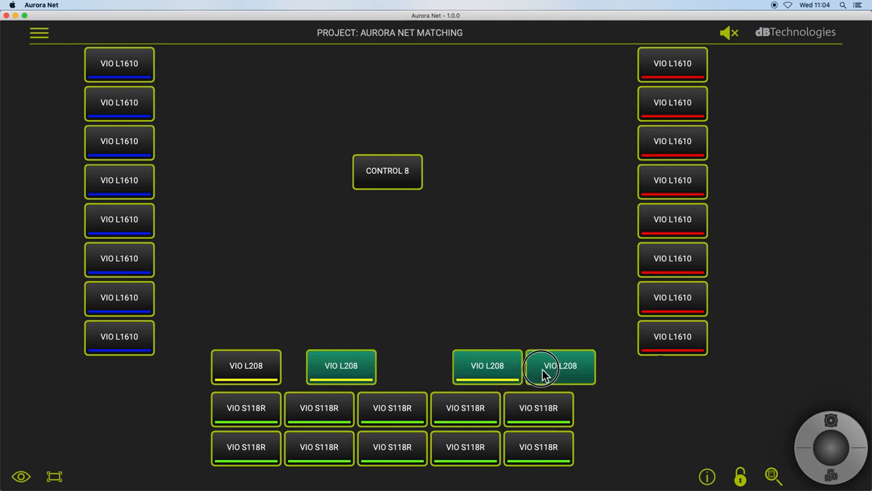
Step: Select the rightmost VIO L208 front-fill and add it to the FRONT group
left_click(560, 366)
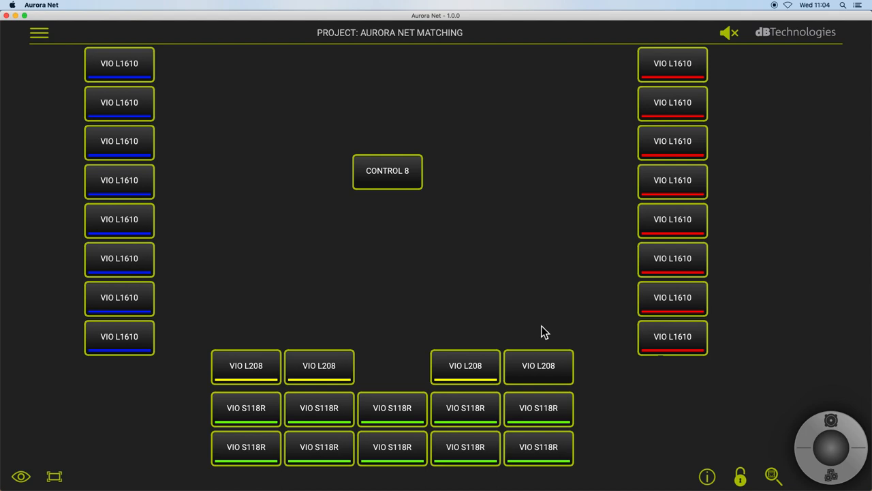
left_click(539, 365)
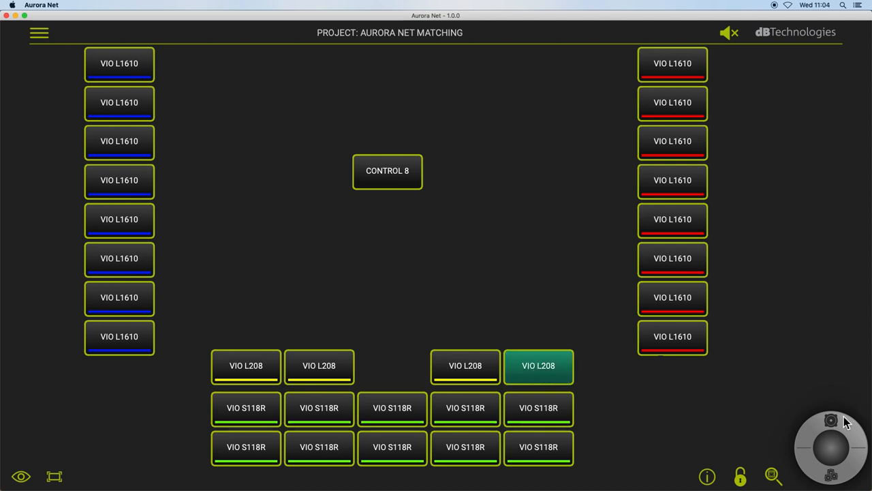
left_click(831, 420)
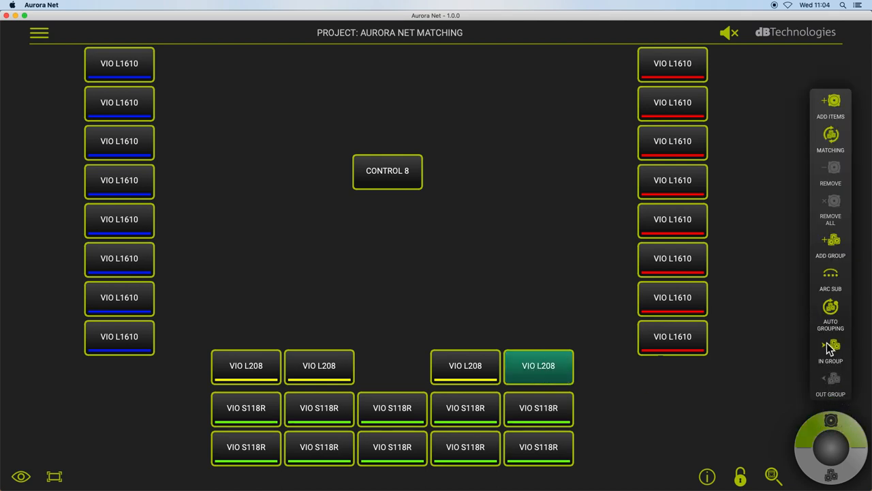
left_click(830, 351)
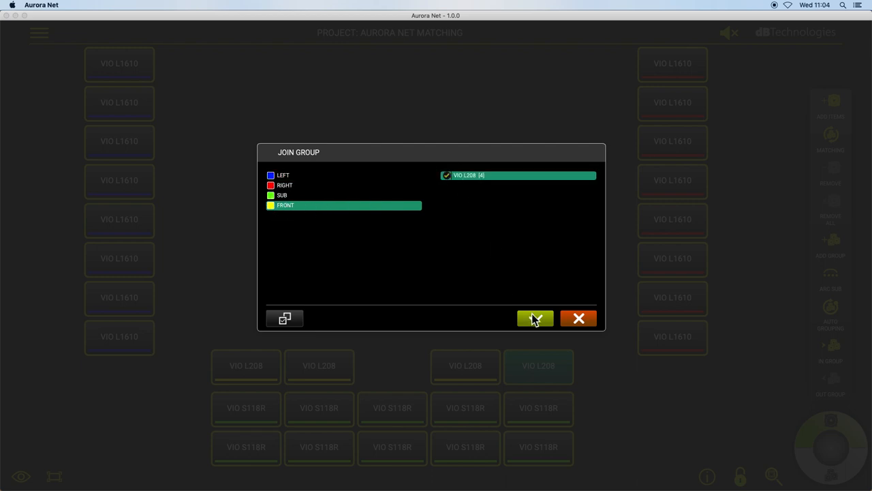
left_click(535, 318)
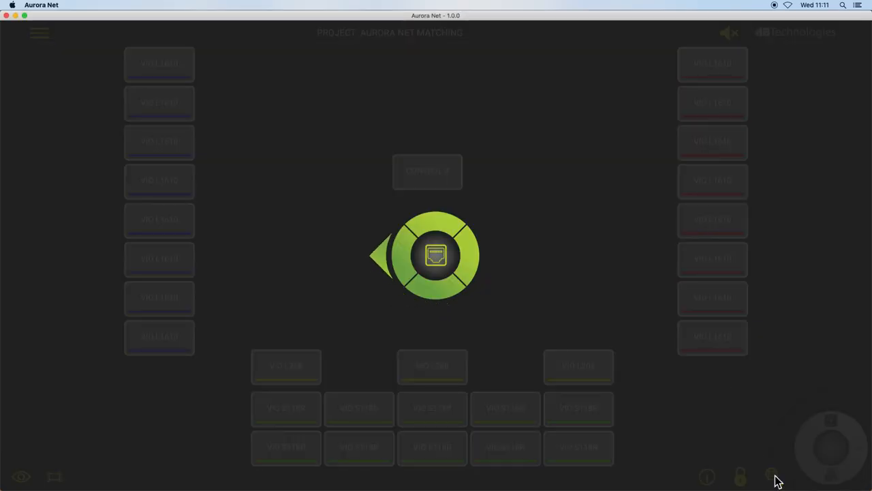
Step: Rediscover speakers, finding 28 items with only two VIO L208, and accept the match
left_click(435, 255)
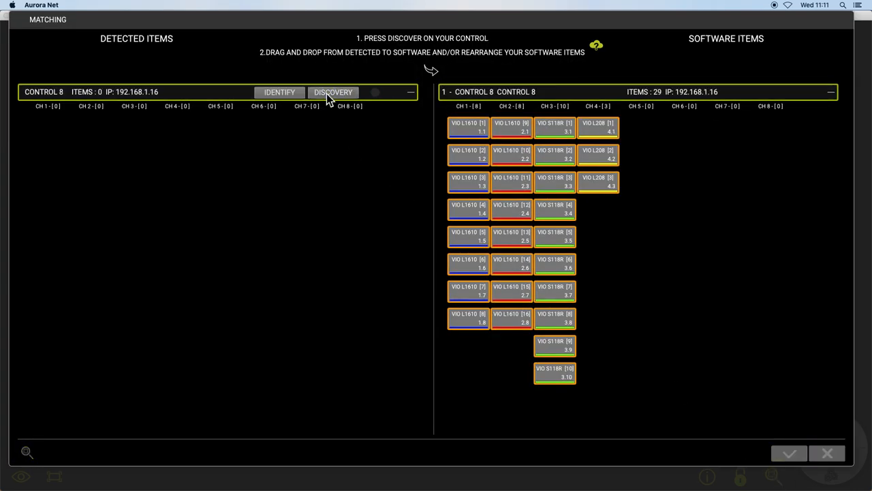
left_click(333, 92)
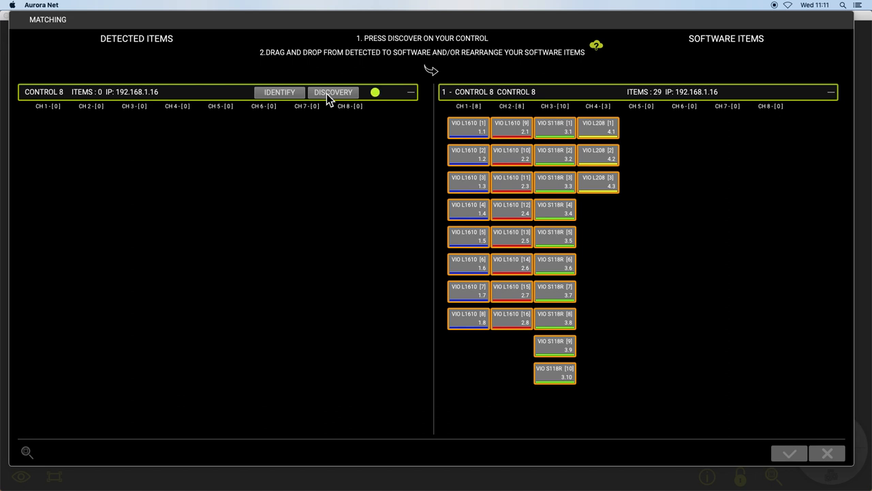
left_click(333, 92)
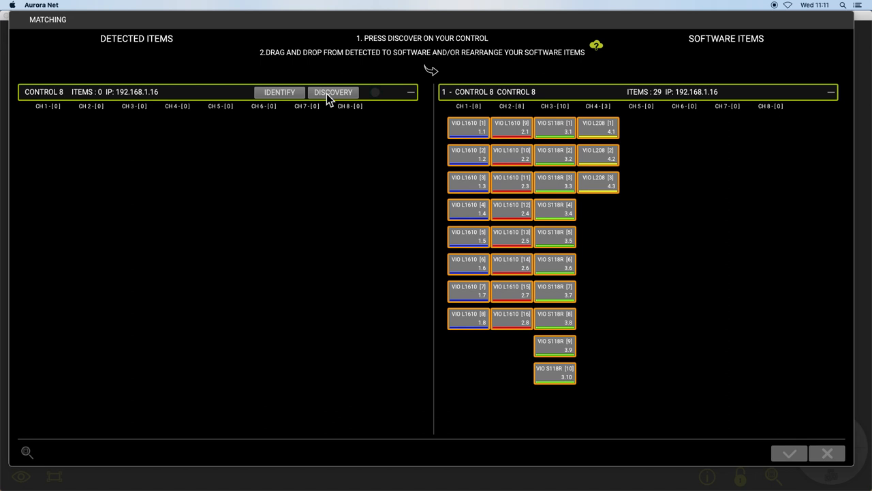
left_click(333, 92)
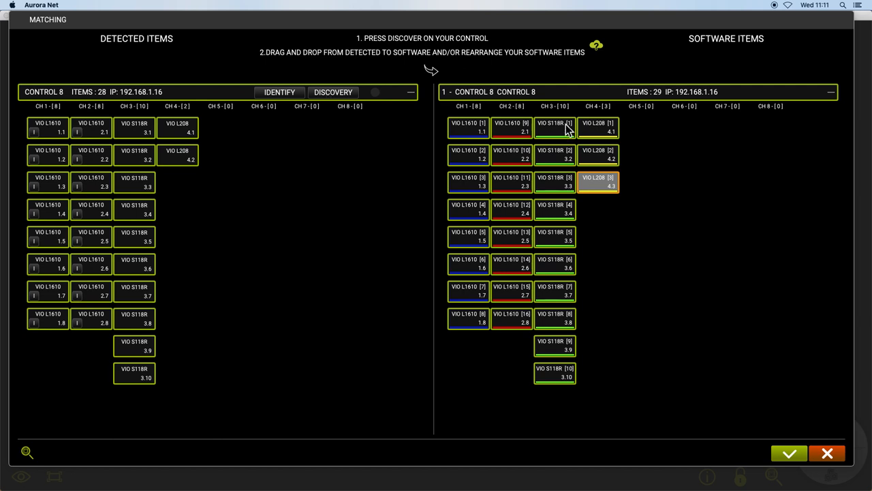
mouse_move(594, 158)
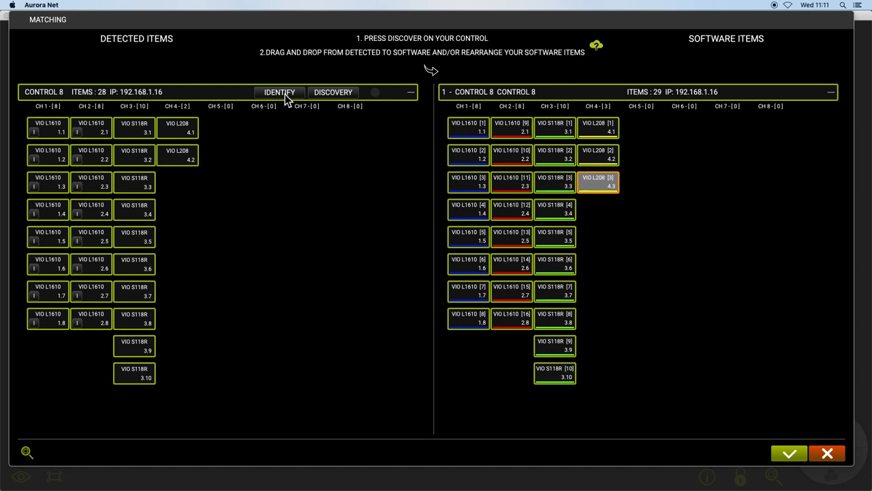
mouse_move(631, 87)
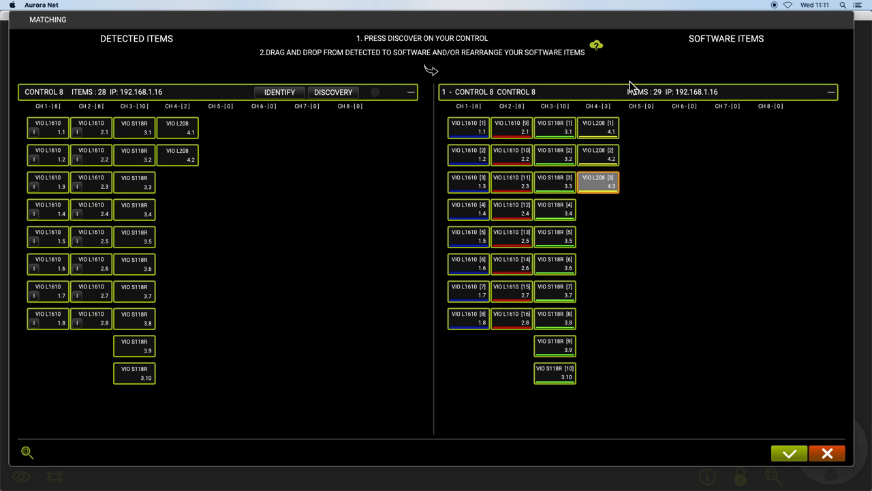
mouse_move(744, 411)
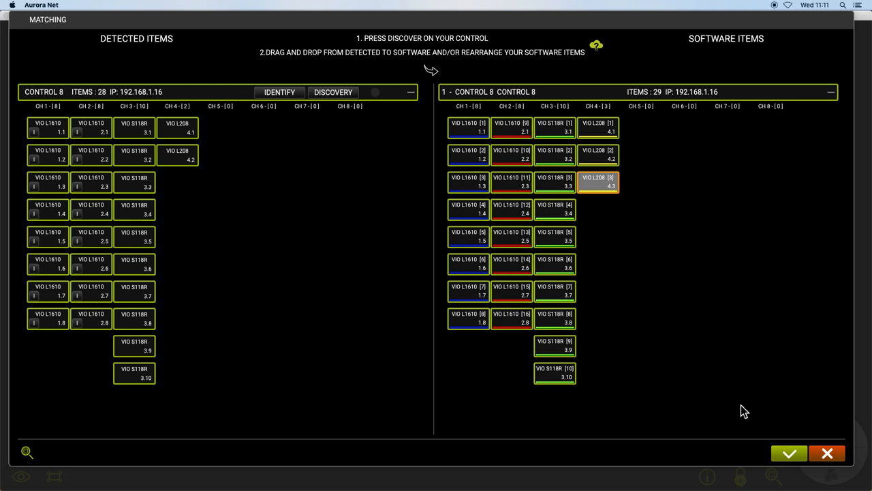
left_click(789, 453)
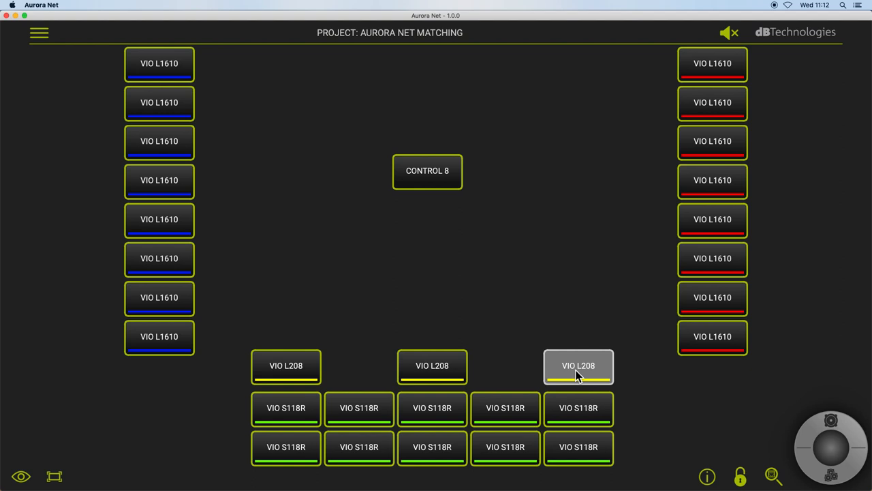
mouse_move(596, 361)
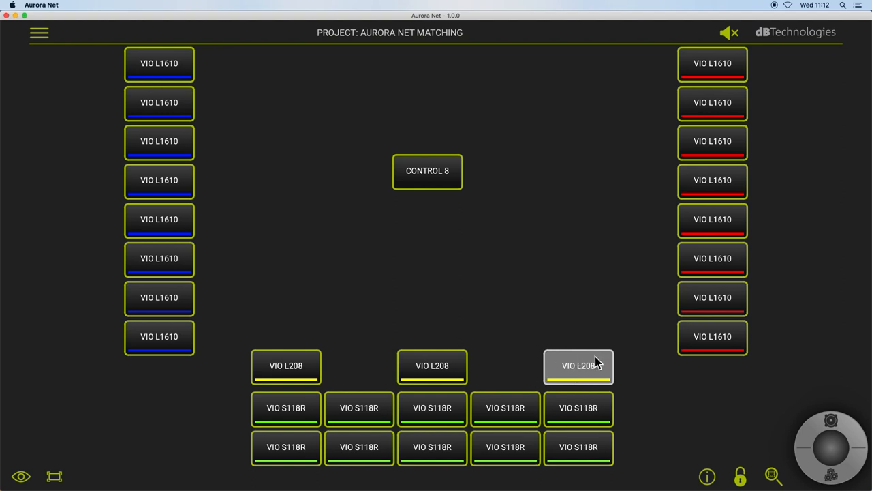
left_click(830, 420)
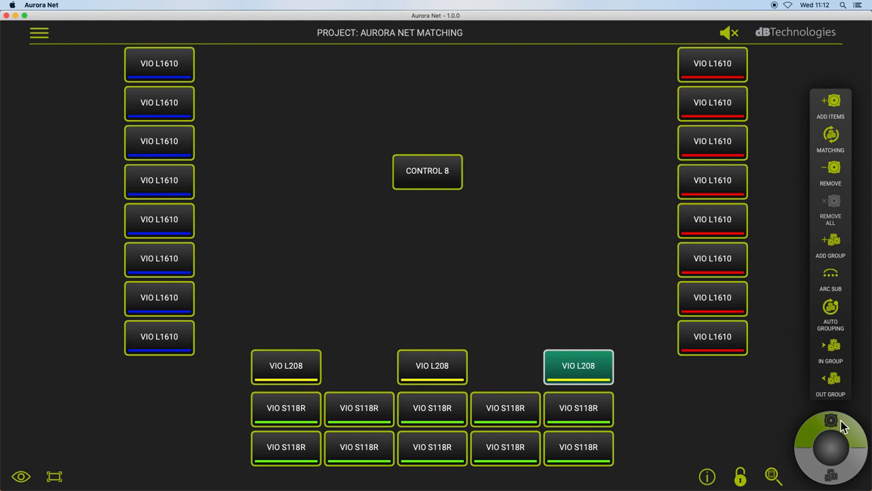
left_click(831, 171)
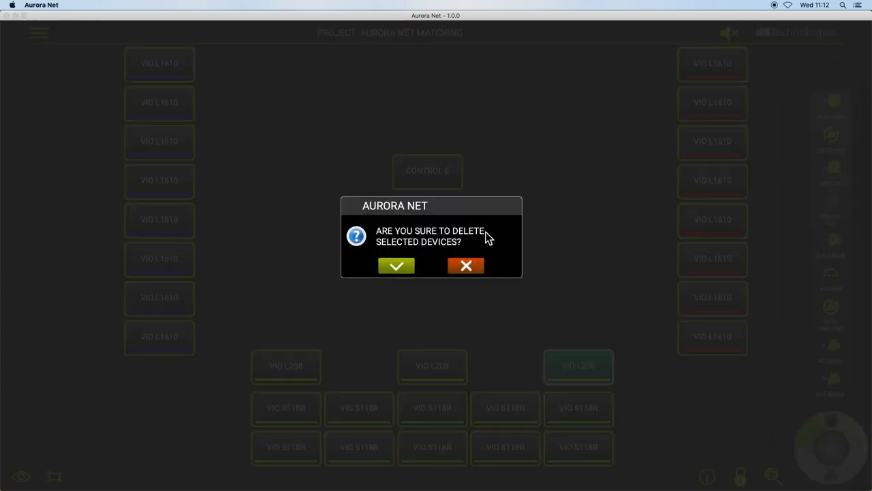
left_click(397, 265)
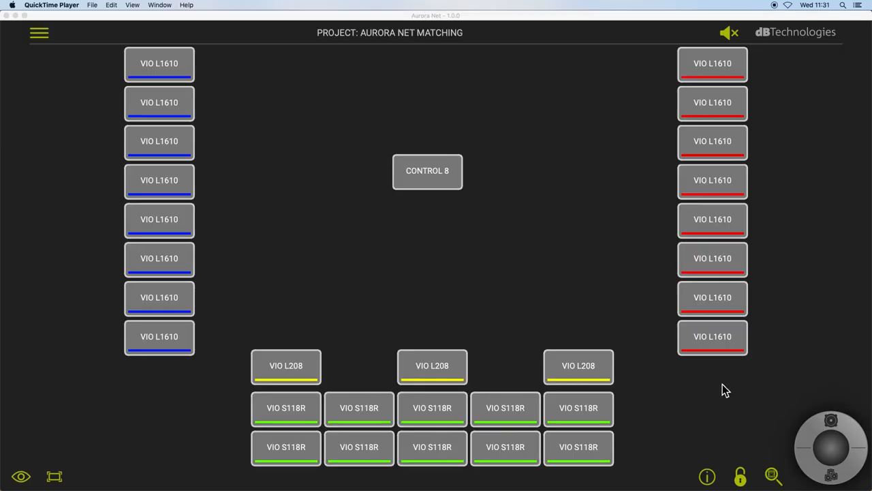
mouse_move(769, 459)
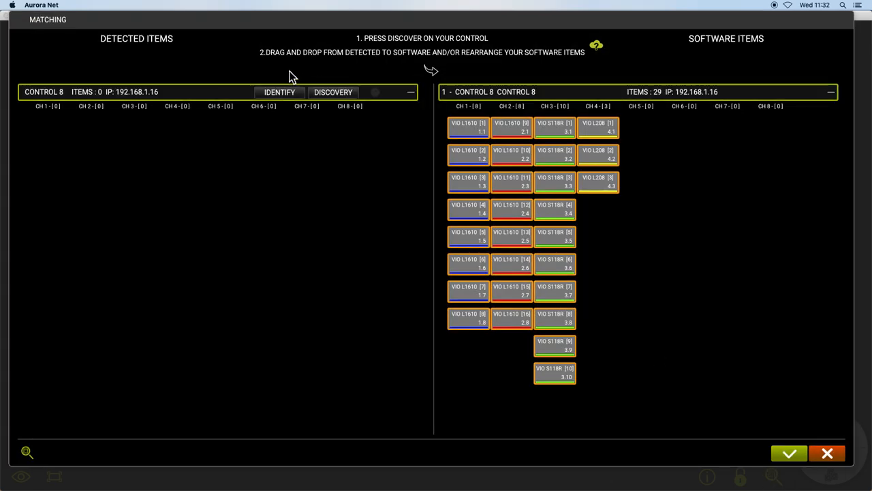
Step: Run discovery on the controller to list the detected speakers
left_click(332, 92)
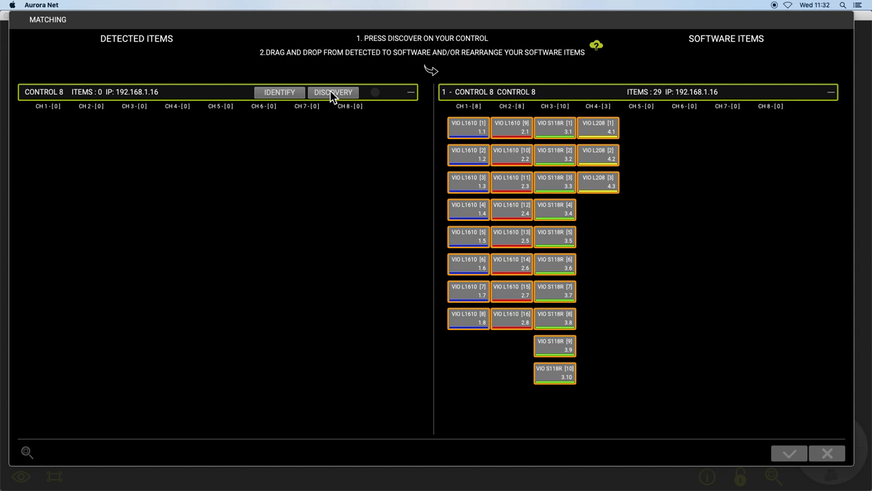
left_click(333, 92)
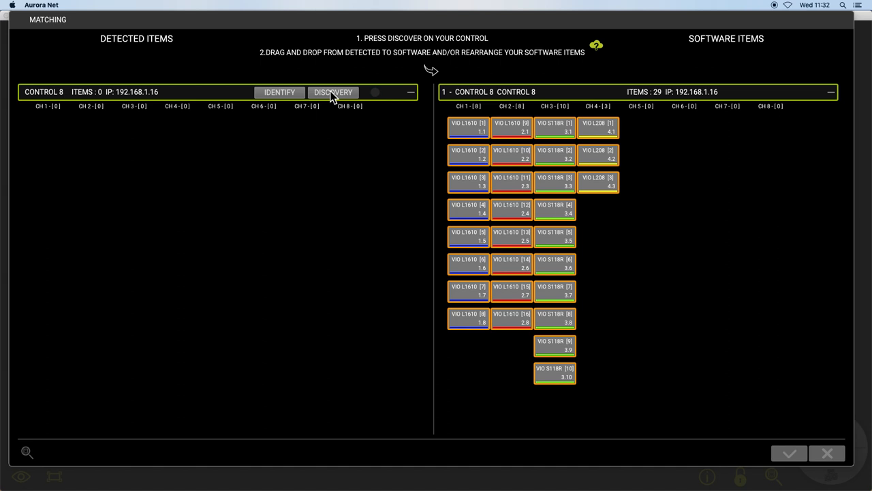
left_click(334, 92)
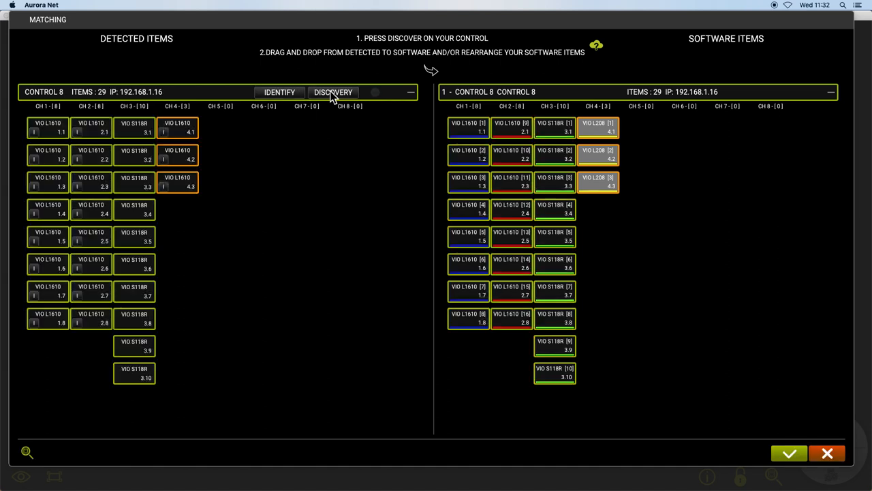
mouse_move(167, 203)
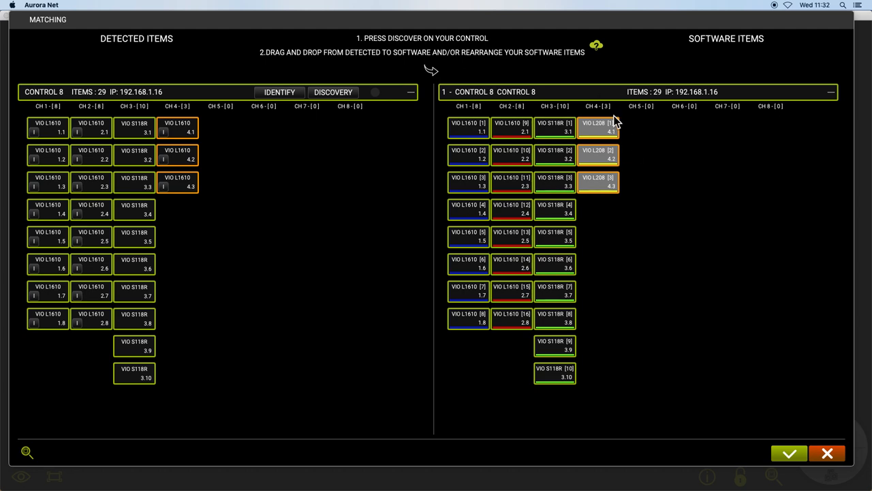
mouse_move(253, 130)
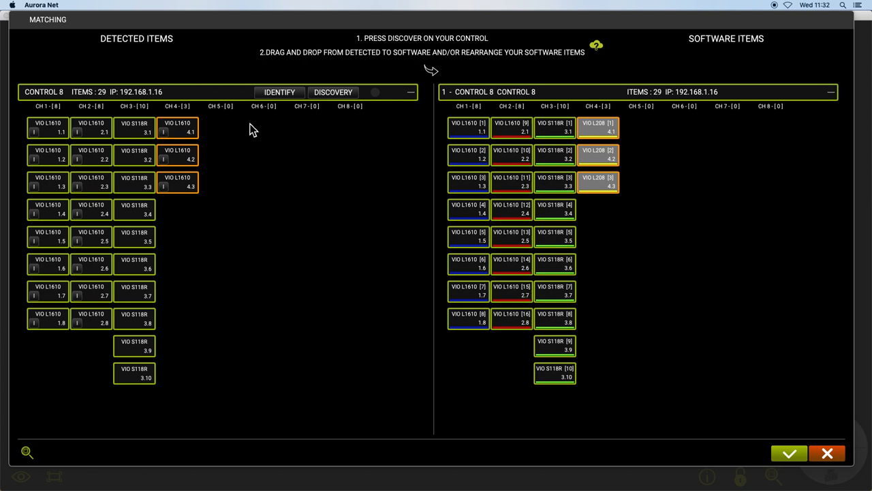
mouse_move(187, 134)
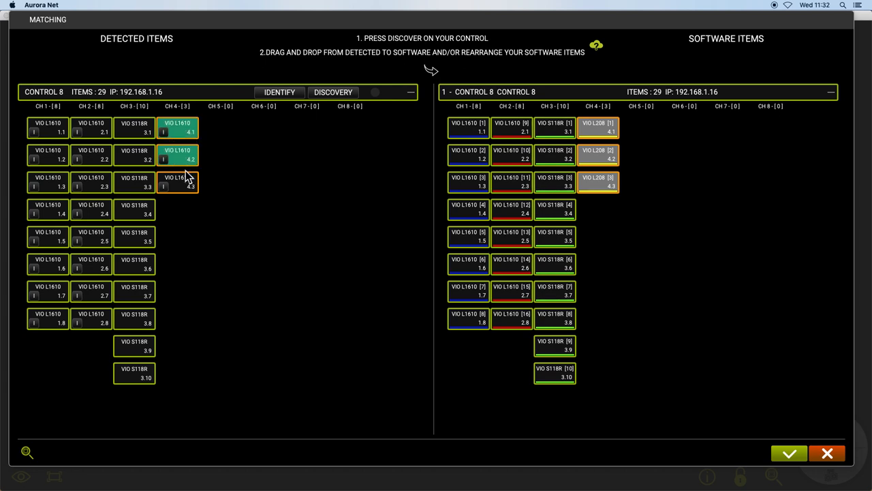
Step: Match the three detected VIO L1610 onto channel 4 and confirm applying it
left_click(178, 183)
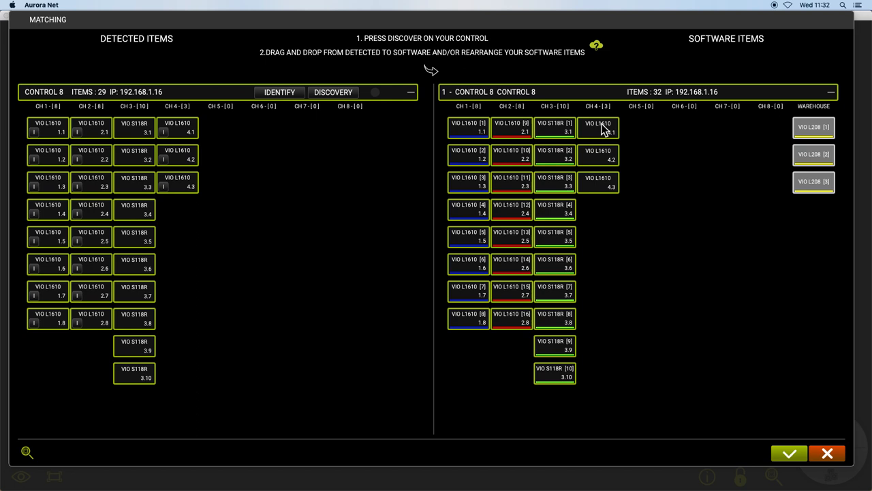
mouse_move(760, 225)
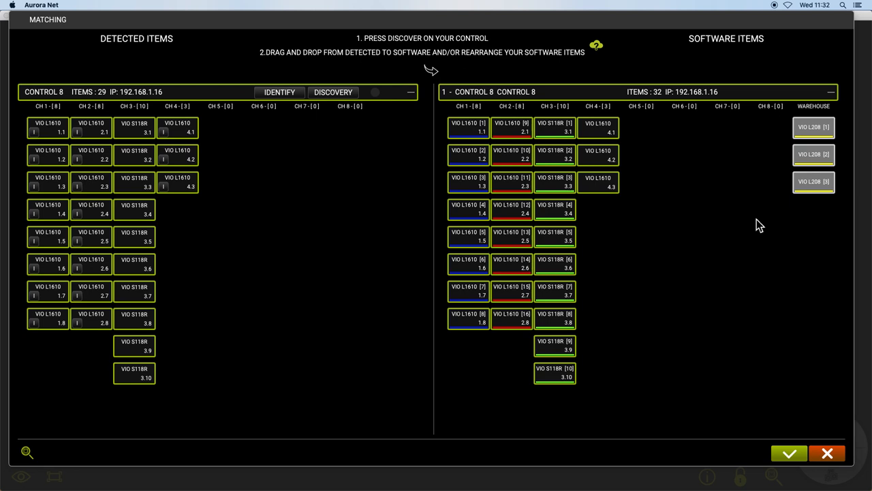
left_click(789, 454)
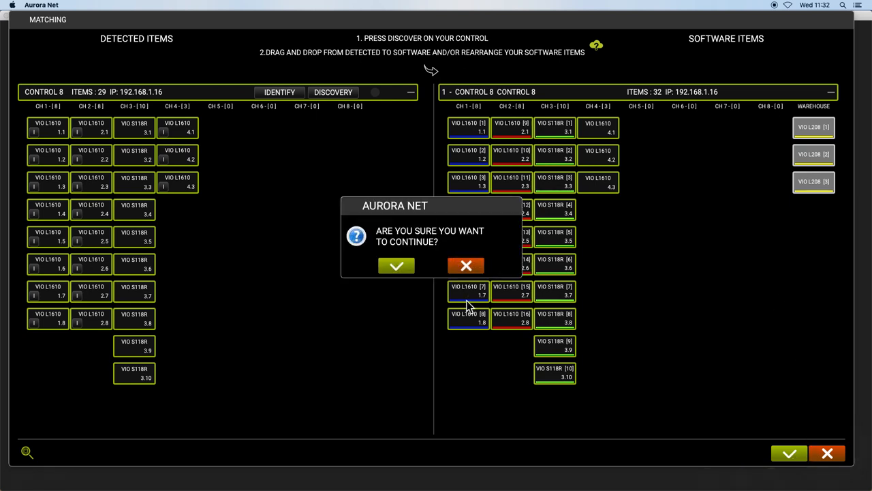
left_click(397, 266)
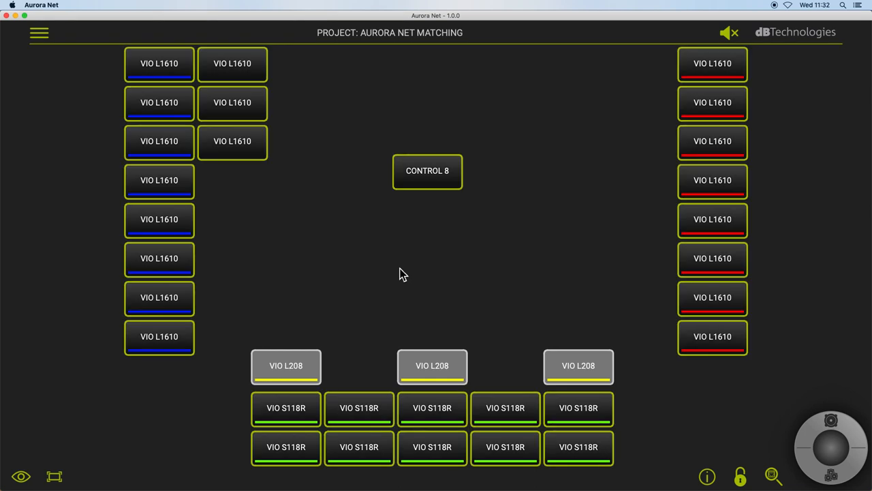
mouse_move(274, 368)
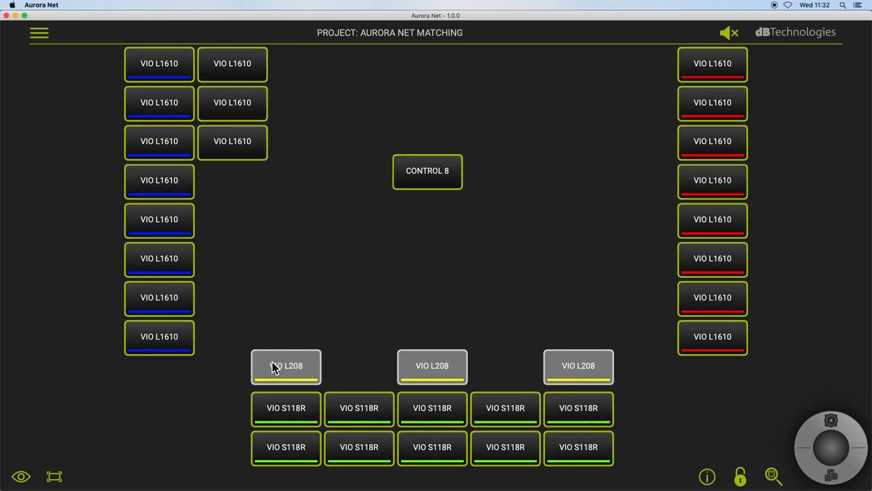
Step: Drag one of the new VIO L1610 units to a new spot in the layout
left_click(233, 63)
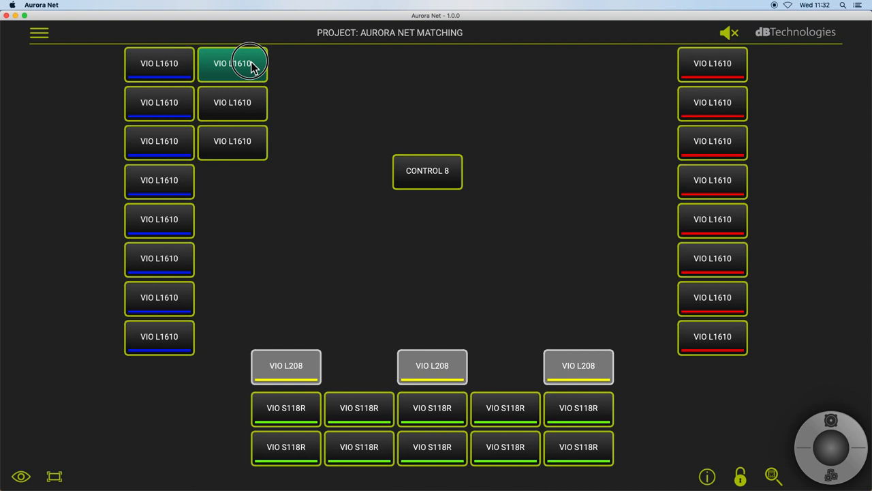
left_click_drag(232, 64, 285, 329)
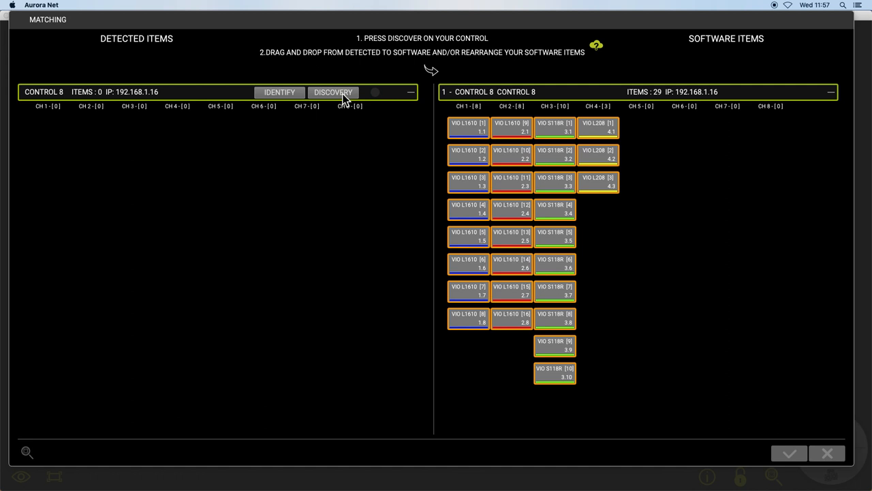
Step: Discover detected speakers, select the channel 4 VIO L208 front-fills and apply them on channel 7
left_click(333, 92)
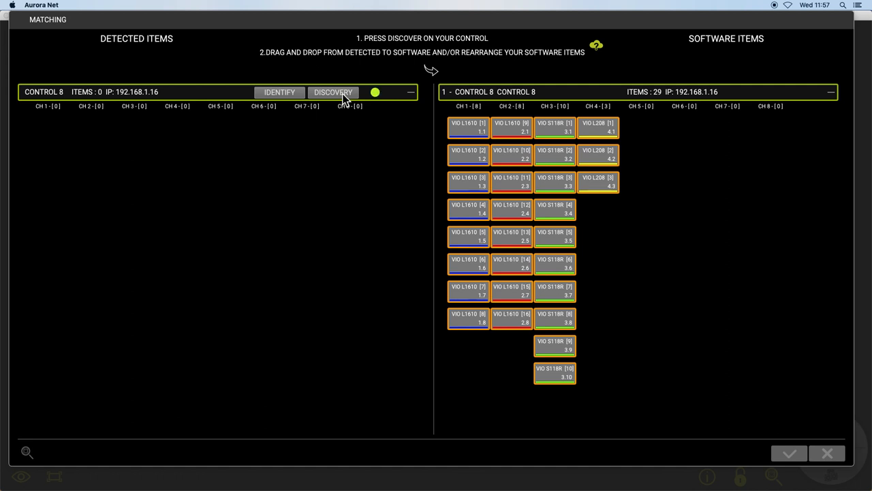
left_click(334, 92)
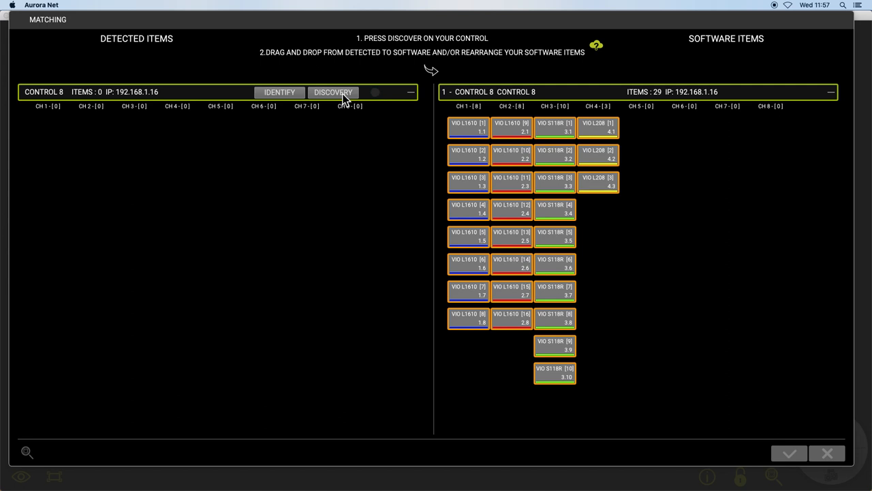
left_click(333, 92)
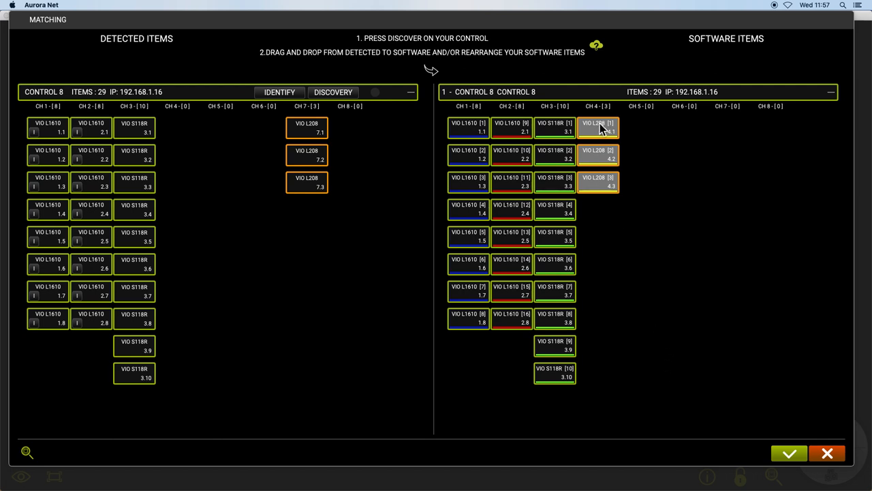
left_click(598, 182)
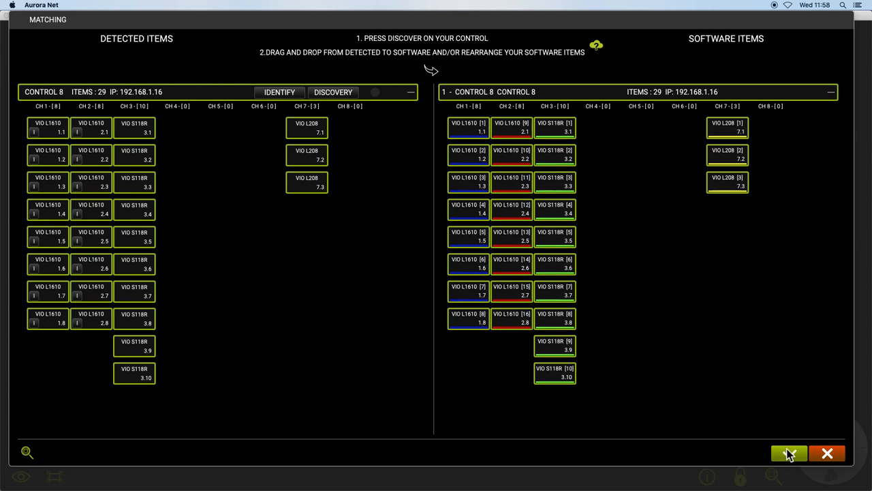
left_click(789, 453)
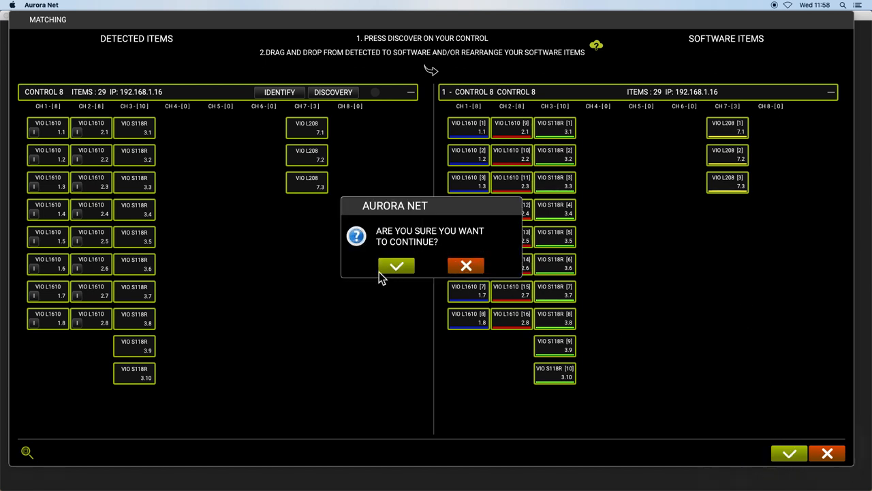
Step: Confirm the channel 7 front-fill matching in the 'Are you sure' dialog
left_click(397, 265)
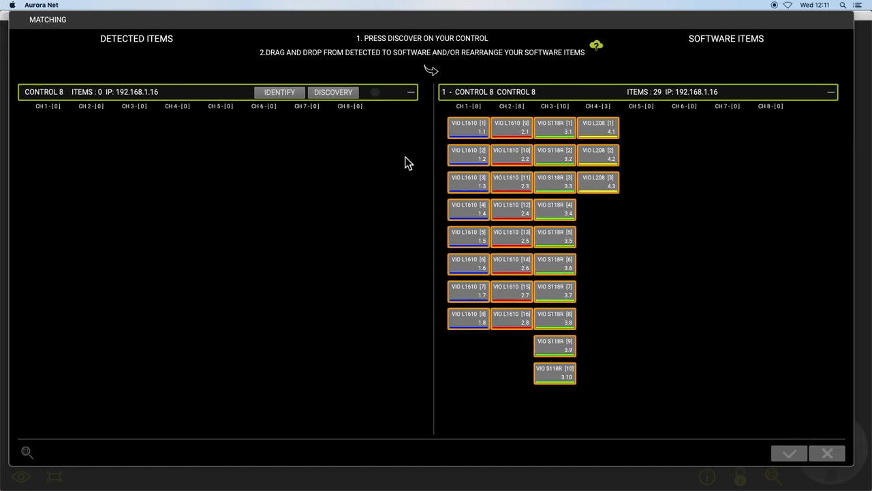
left_click(333, 92)
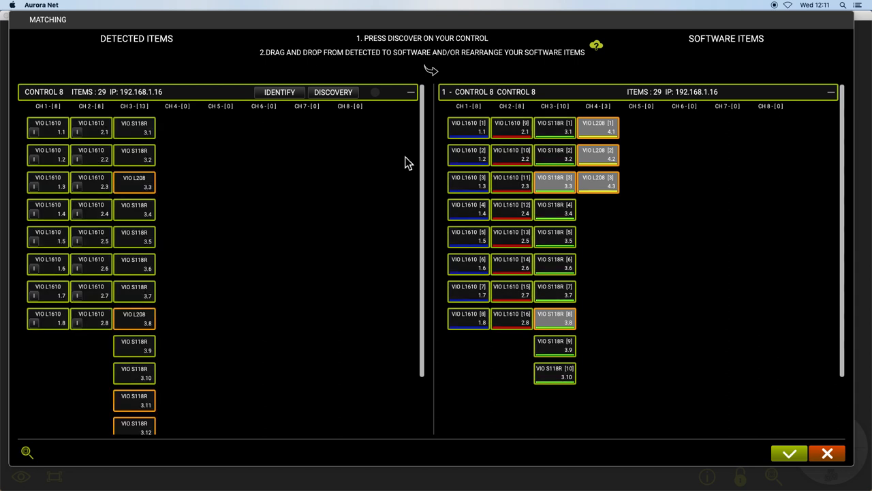
mouse_move(706, 239)
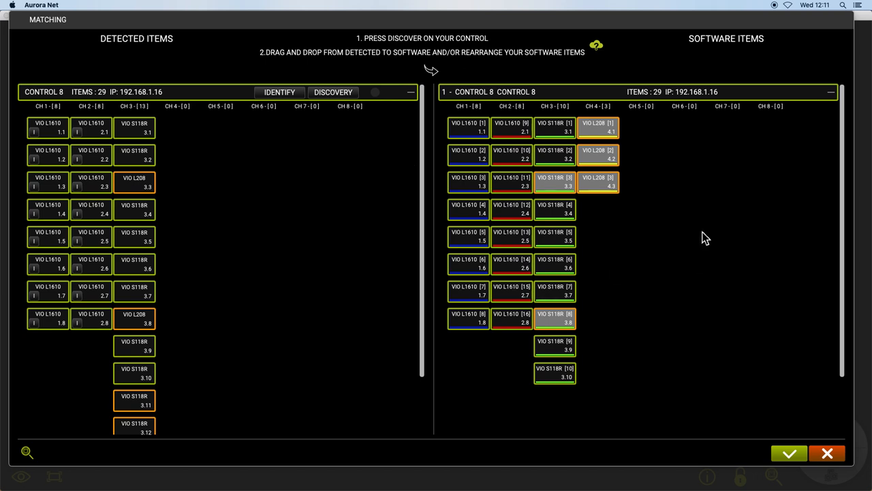
mouse_move(634, 280)
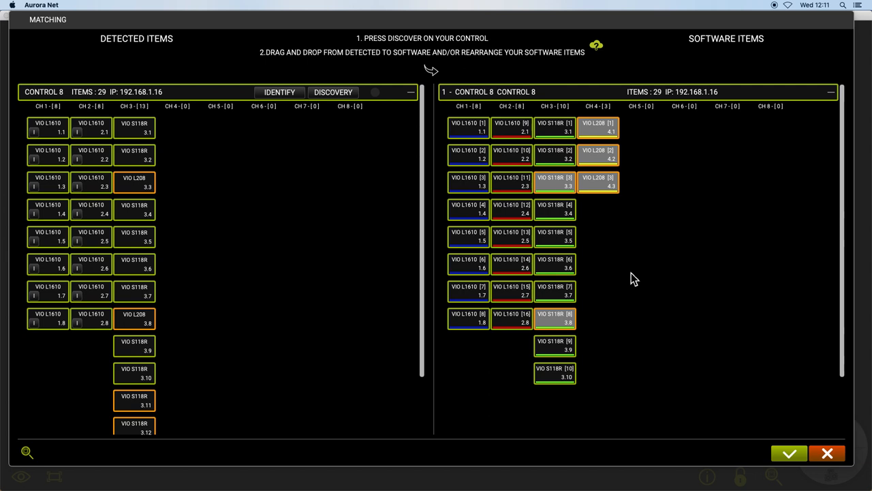
mouse_move(495, 191)
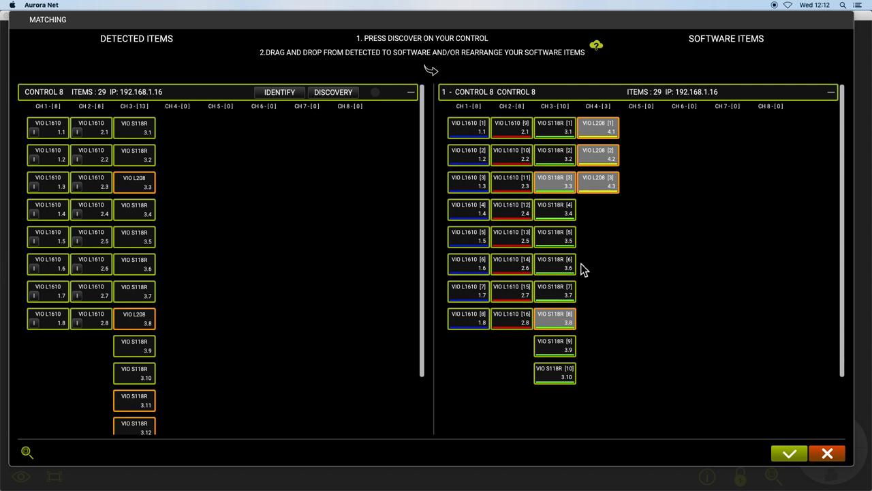
mouse_move(246, 272)
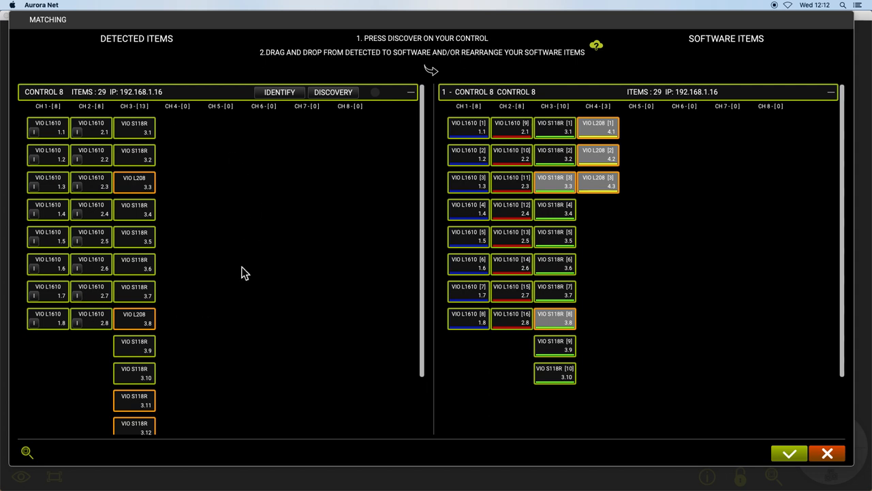
mouse_move(151, 127)
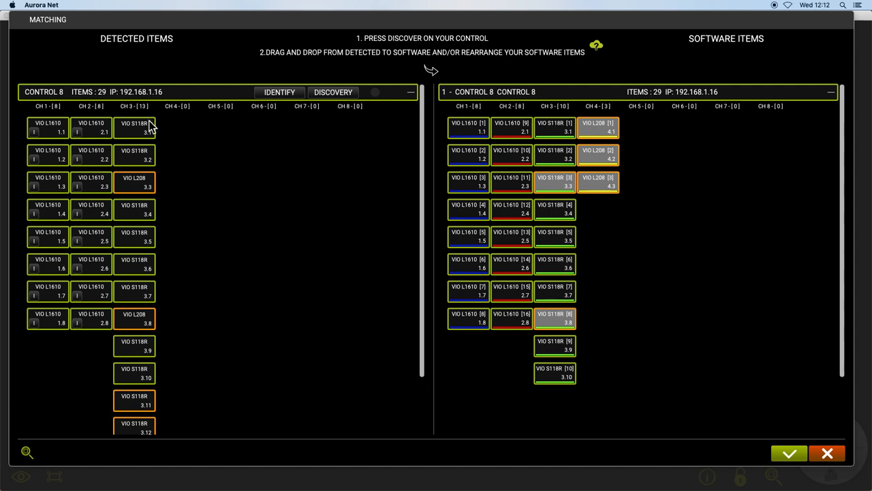
mouse_move(149, 134)
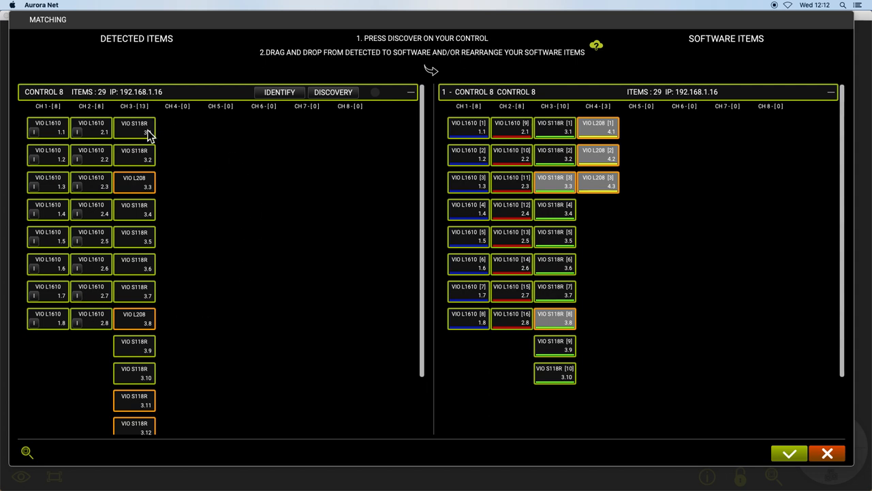
mouse_move(155, 159)
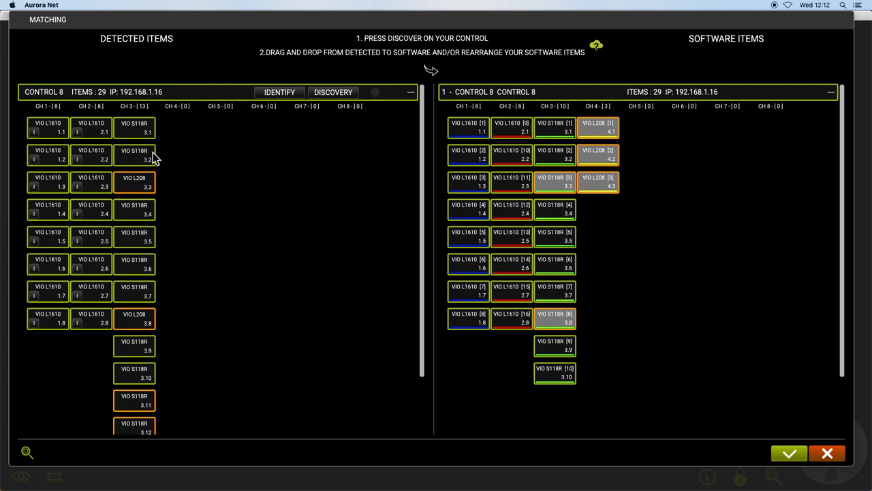
mouse_move(141, 188)
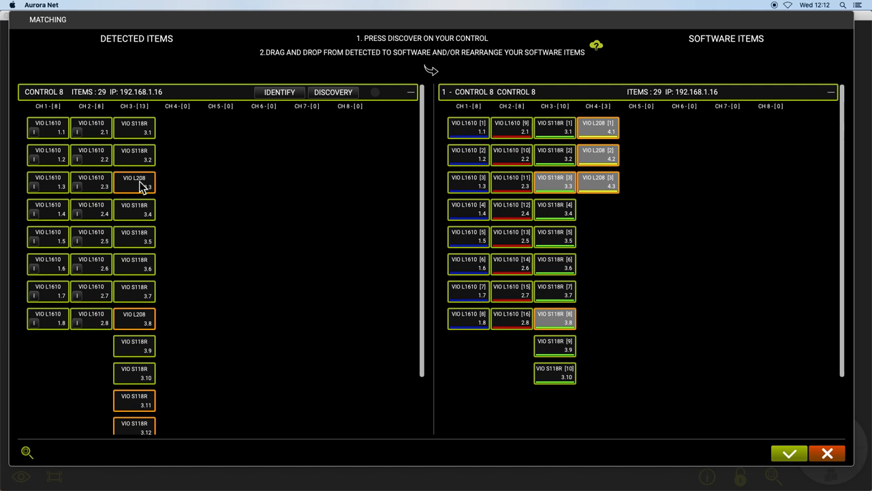
Step: Drag the VIO L208 front-fills from channel 4 into channel 3, starting at 3.3
left_click(134, 182)
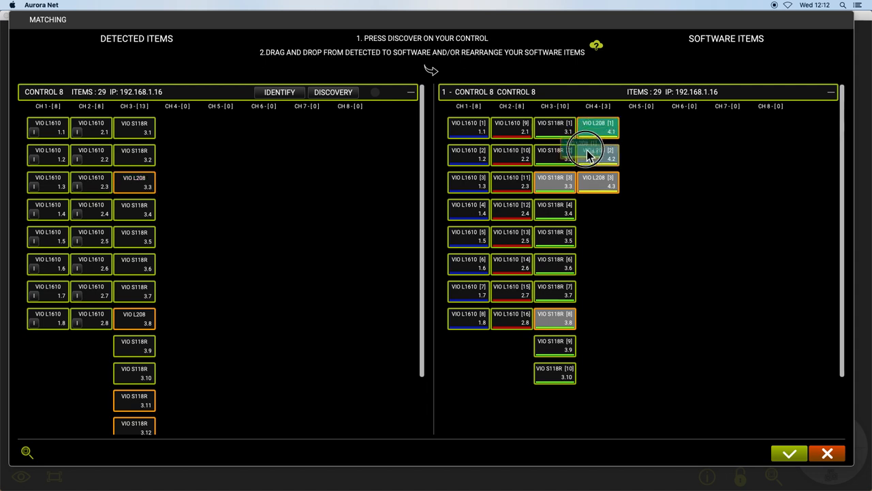
left_click_drag(588, 155, 566, 176)
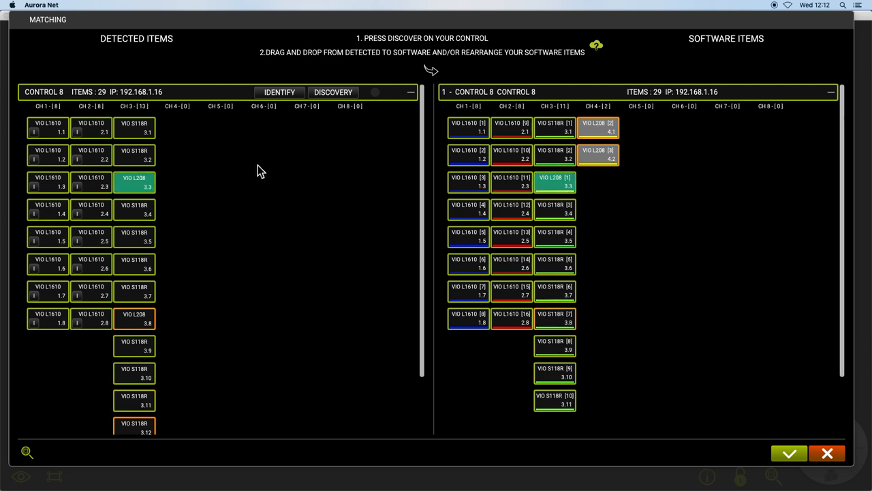
mouse_move(334, 222)
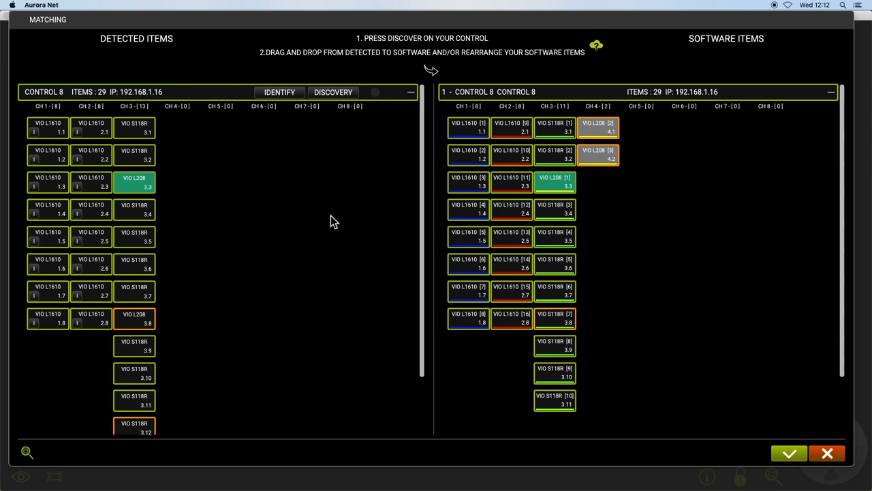
scroll("down", 3)
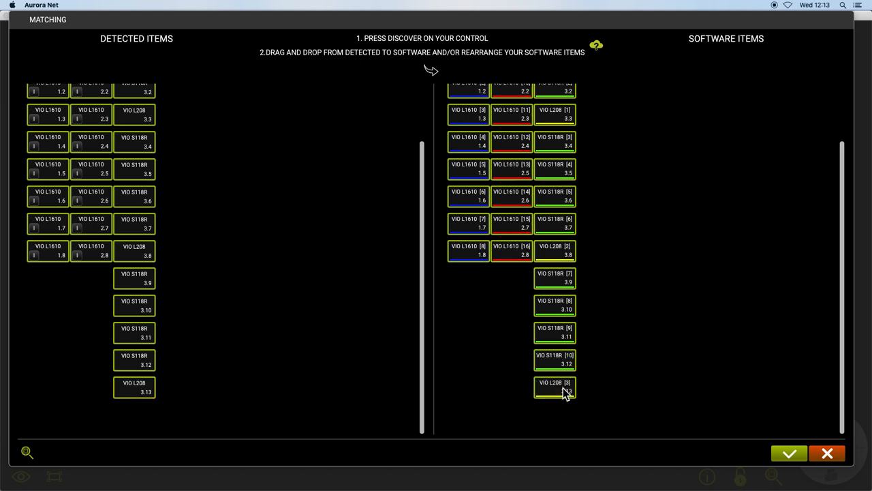
mouse_move(638, 348)
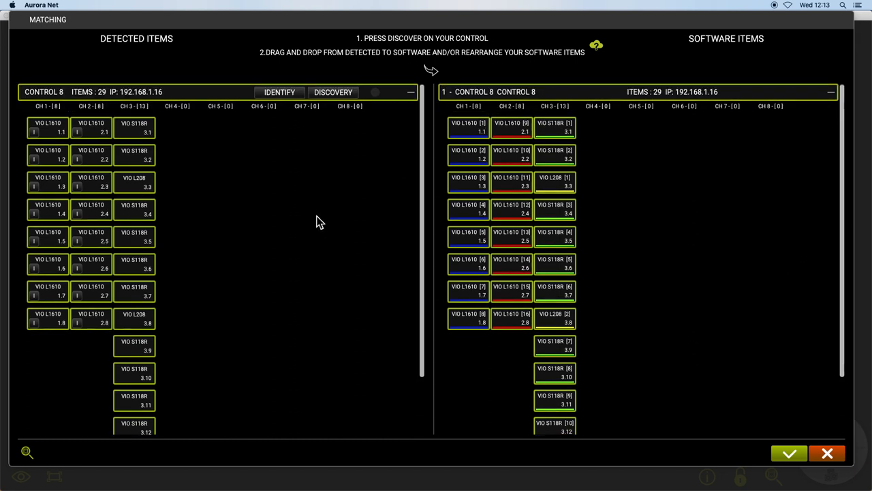
Step: Accept the channel 3 matched speaker layout and confirm continuing
left_click(790, 453)
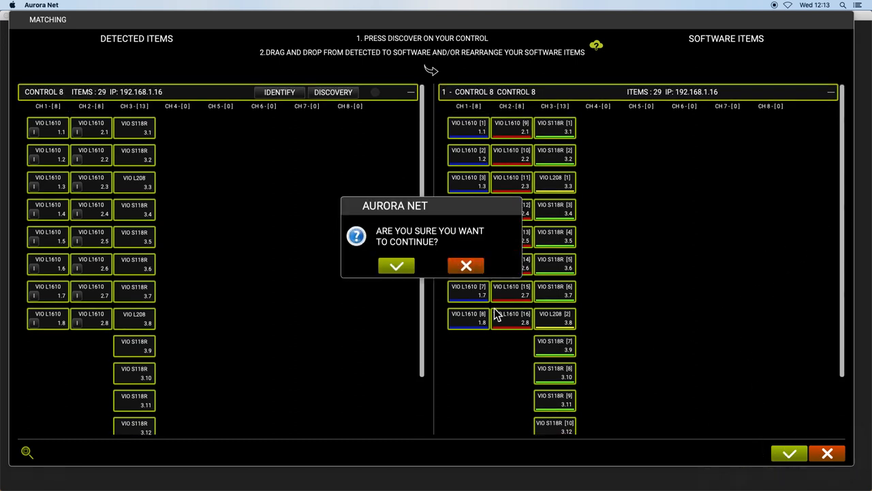
left_click(397, 265)
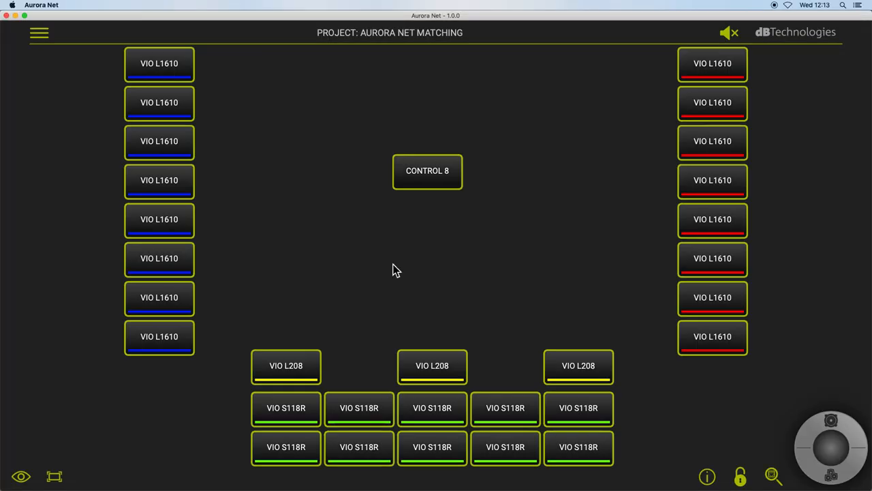
mouse_move(659, 282)
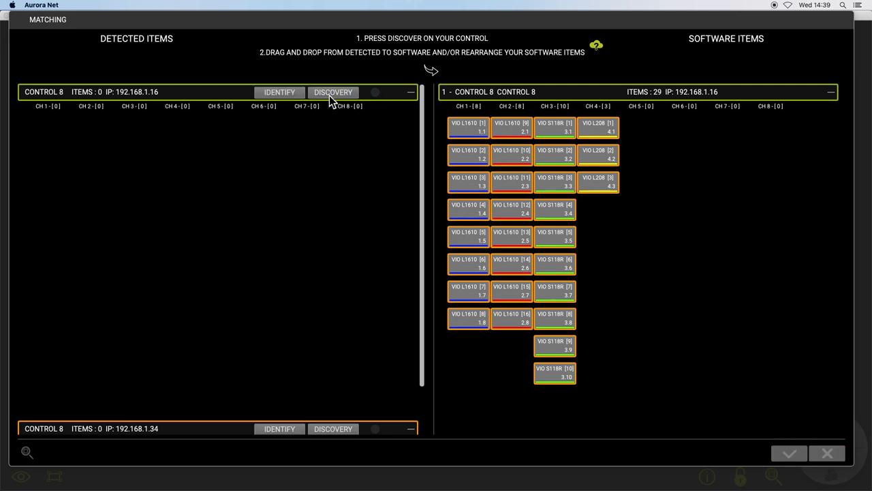
Step: Run Discovery on the CONTROL 8 at 192.168.1.16 to list its 21 detected items
left_click(333, 91)
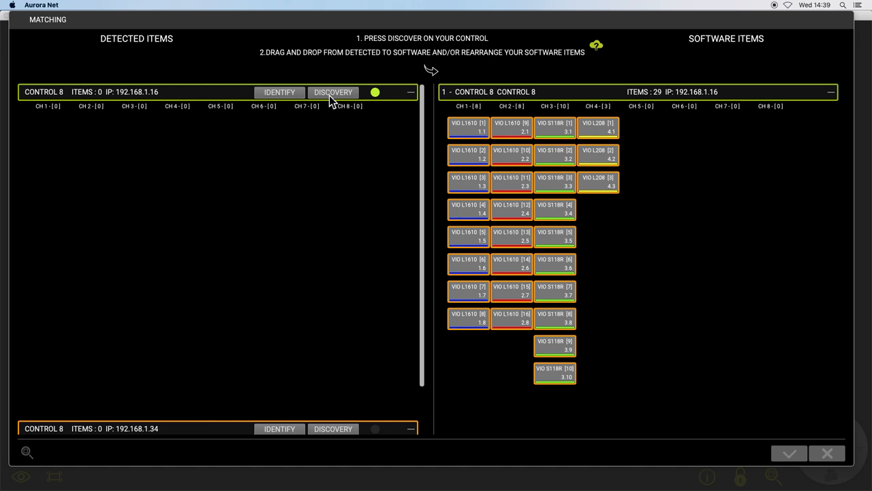
left_click(333, 92)
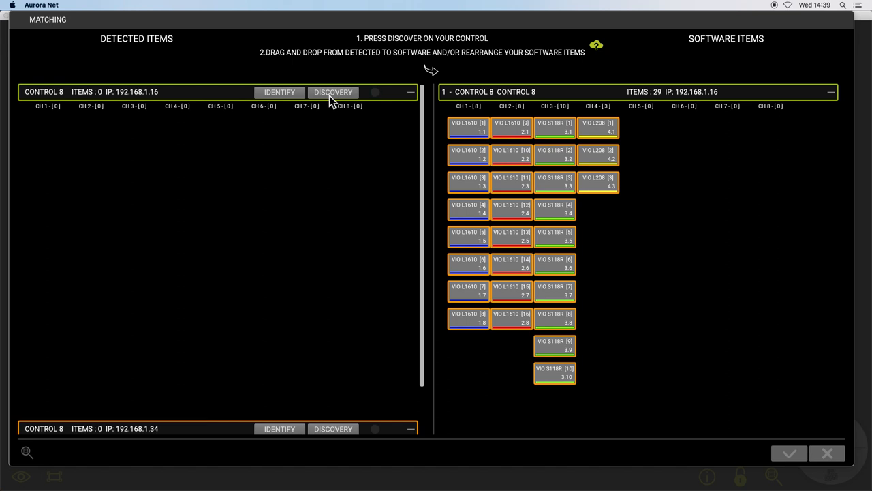
left_click(333, 91)
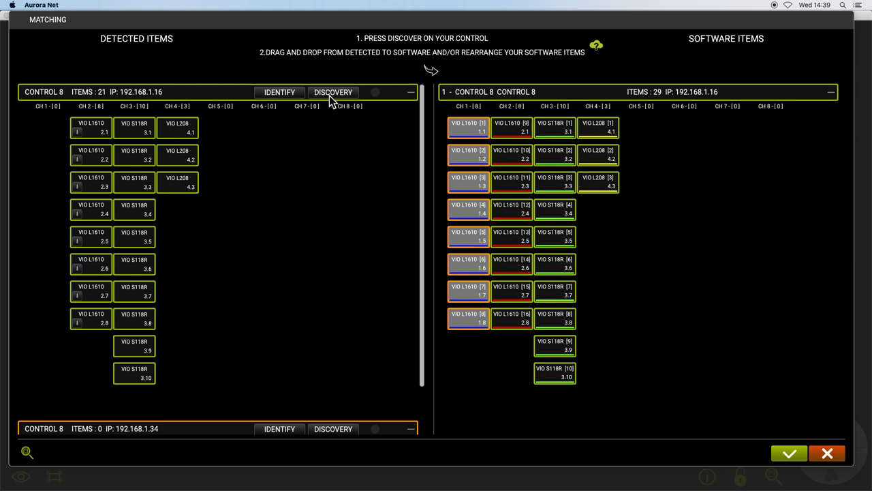
mouse_move(545, 197)
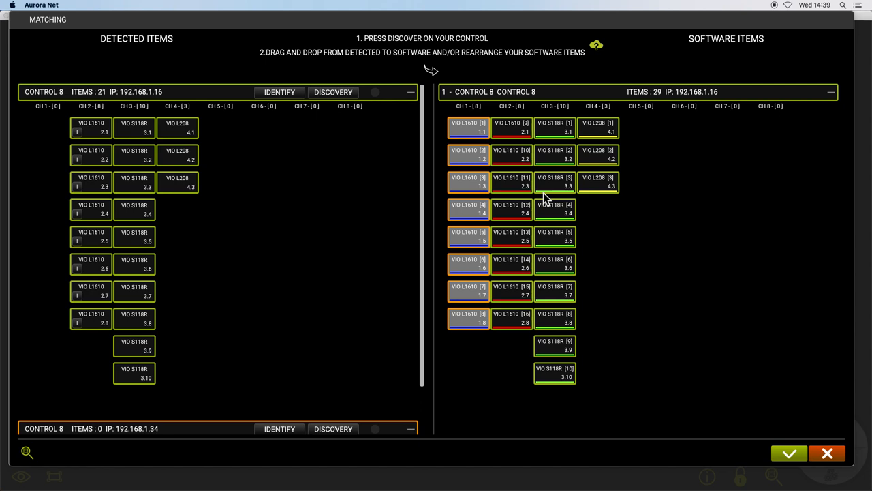
mouse_move(783, 119)
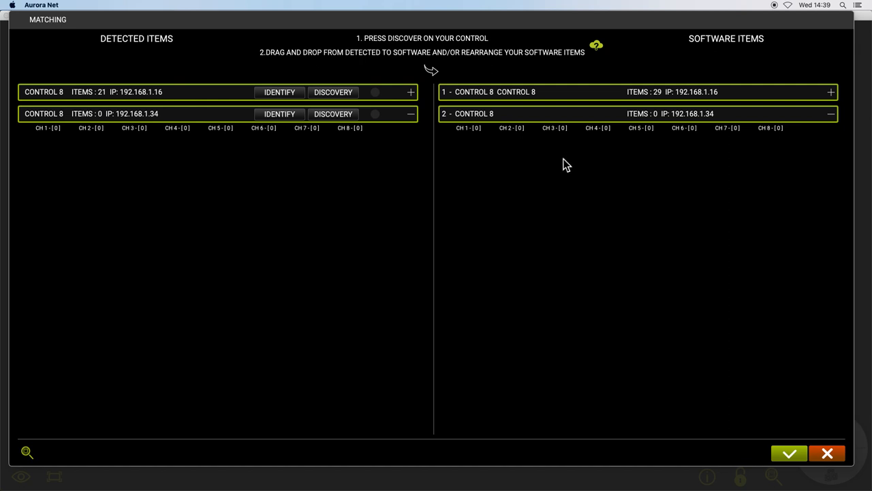
mouse_move(770, 97)
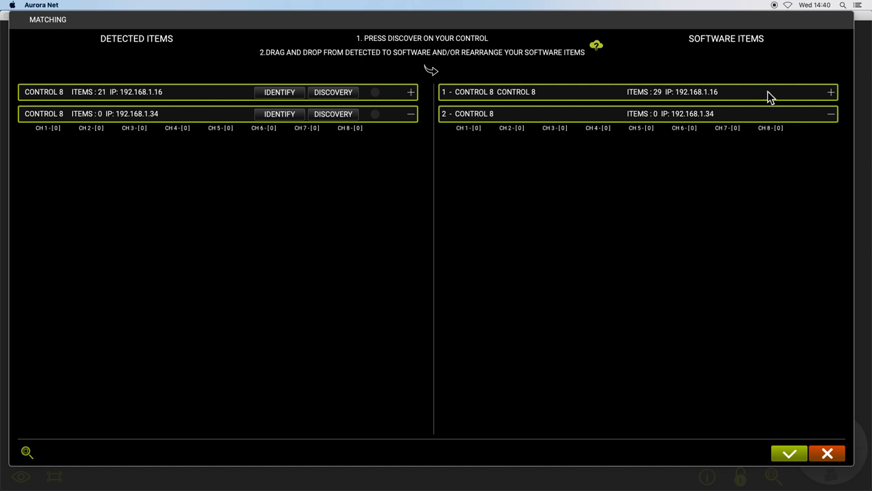
mouse_move(829, 92)
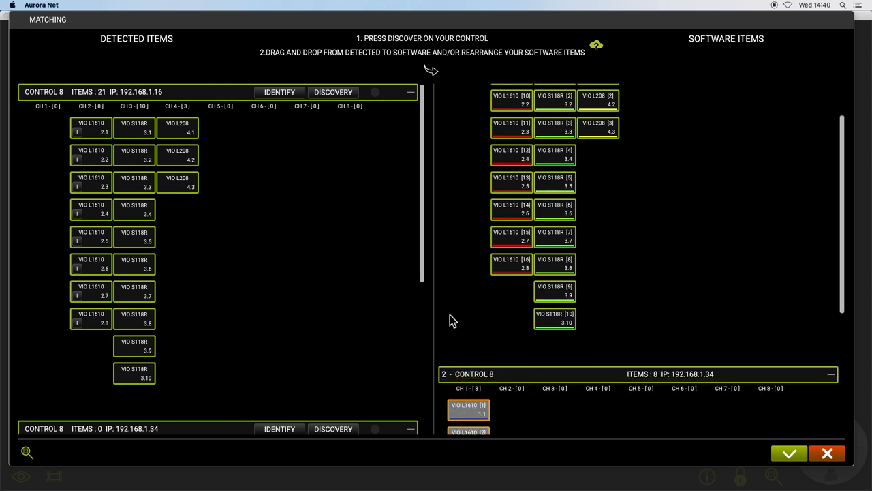
Step: Scroll Software Items to move channel 1's VIO L1610 column onto the second CONTROL 8
scroll("down", 3)
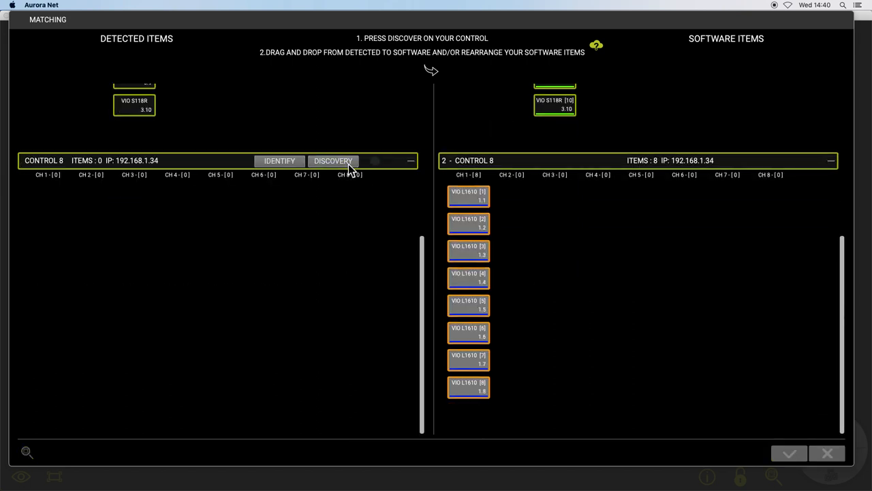
Step: Discover the eight L1610s on 192.168.1.34, confirm the two-unit matching, and select the L1610 array
left_click(333, 160)
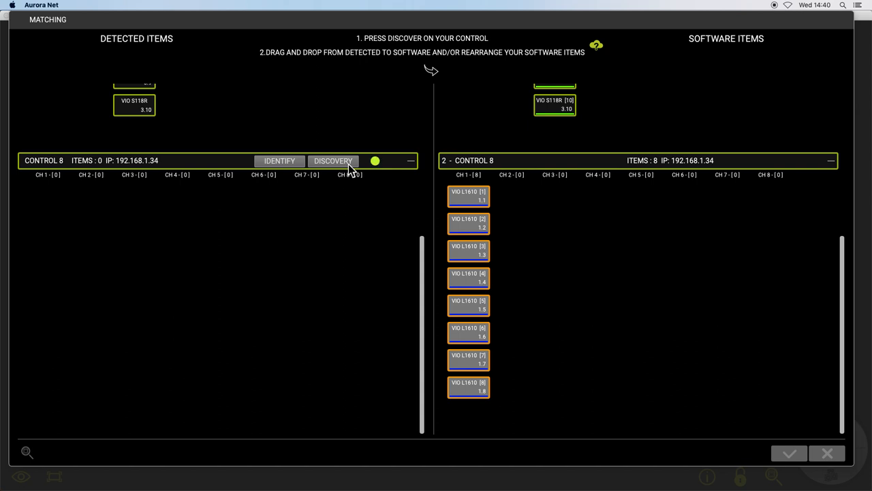
left_click(334, 160)
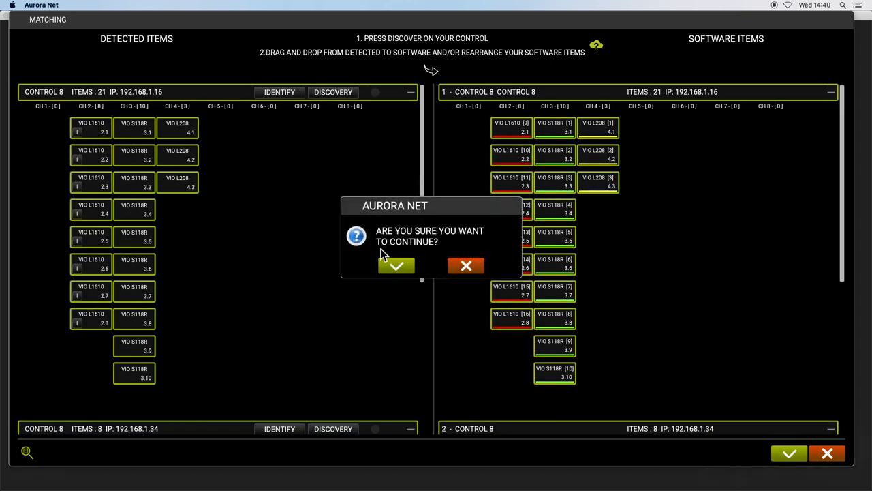
left_click(396, 265)
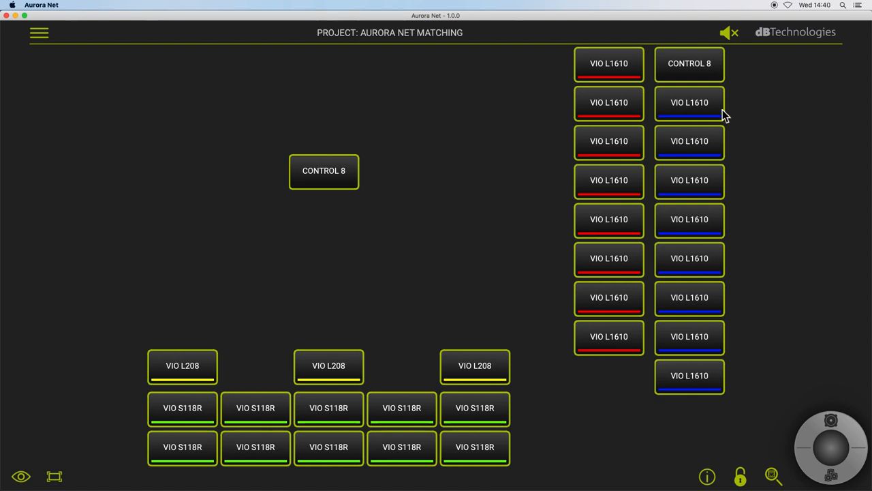
left_click(690, 102)
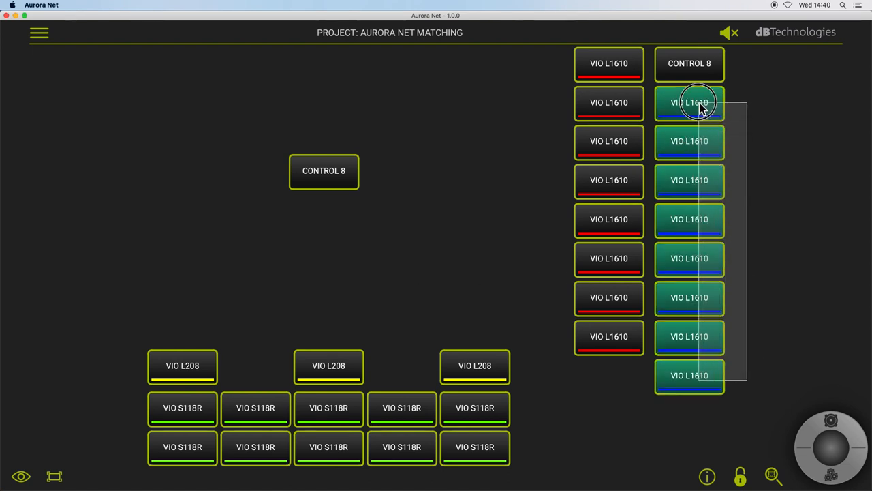